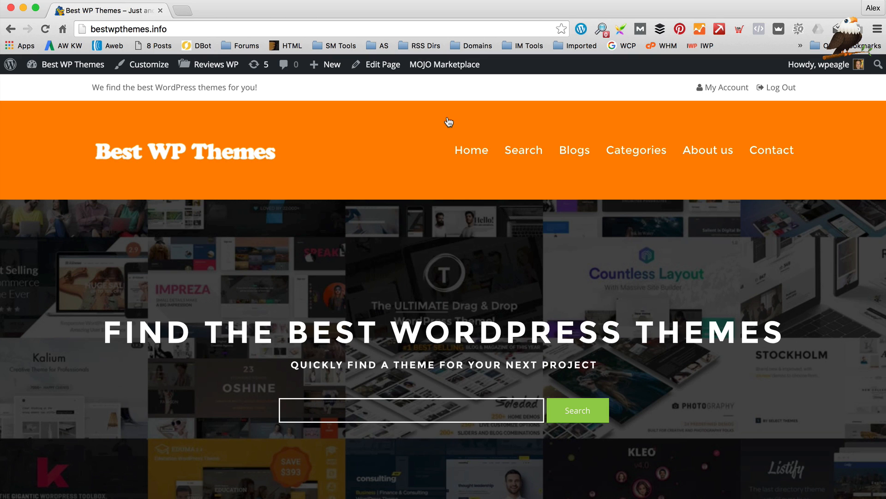
Go from the public home page to the Best WP Themes admin dashboard via the site name
{"action": "left_click", "coordinate": [73, 63]}
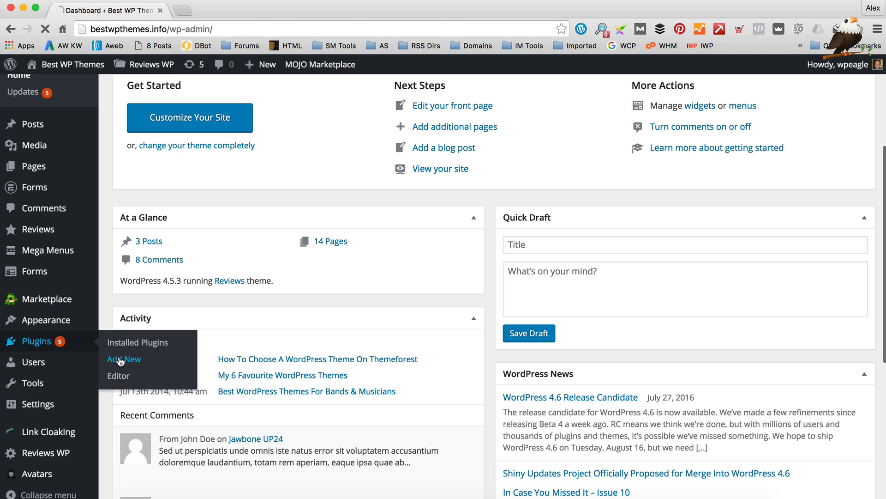
Search Add New plugins for 'yoast', then install and activate Yoast SEO
{"action": "left_click", "coordinate": [124, 359]}
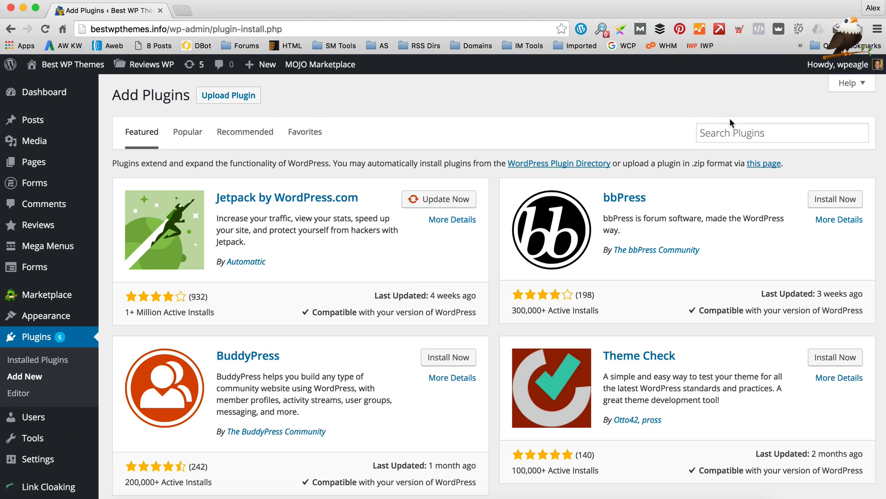
{"action": "type", "text": "yoast seo"}
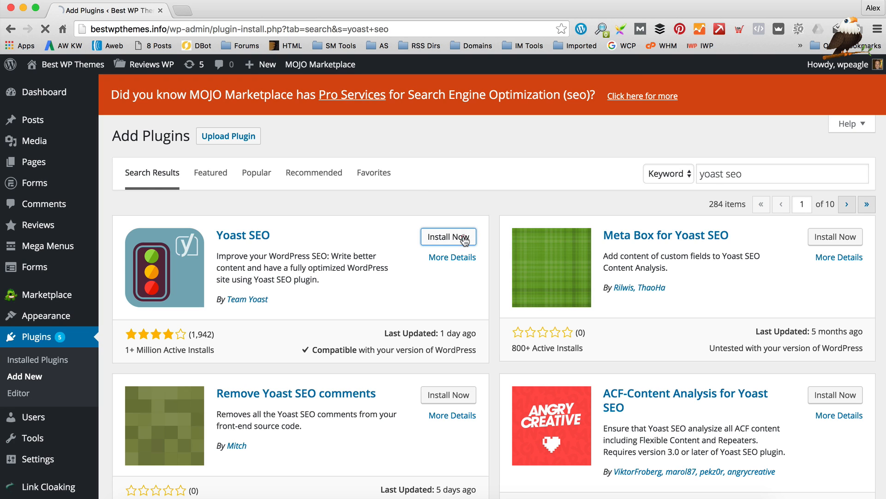
{"action": "left_click", "coordinate": [448, 237]}
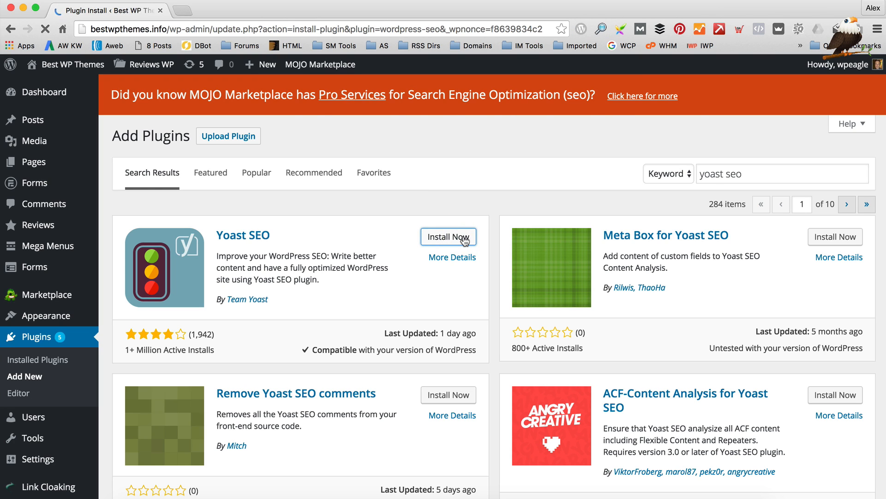
{"action": "left_click", "coordinate": [448, 236]}
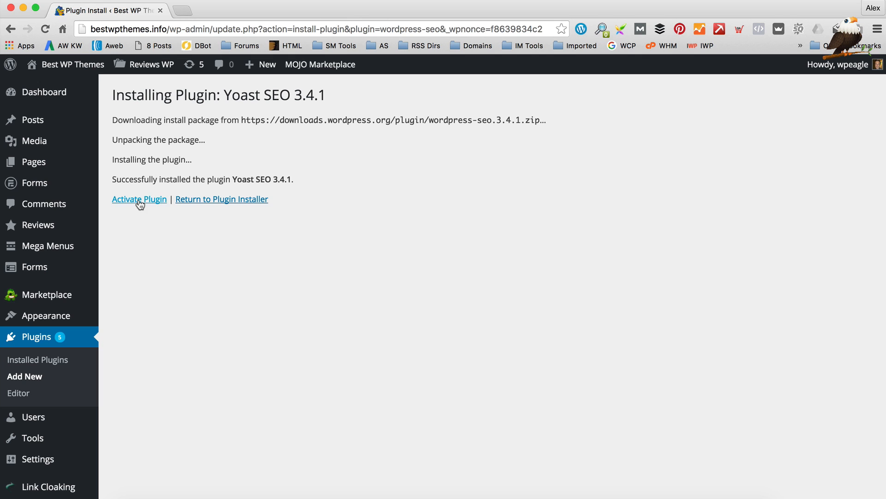
{"action": "left_click", "coordinate": [138, 199]}
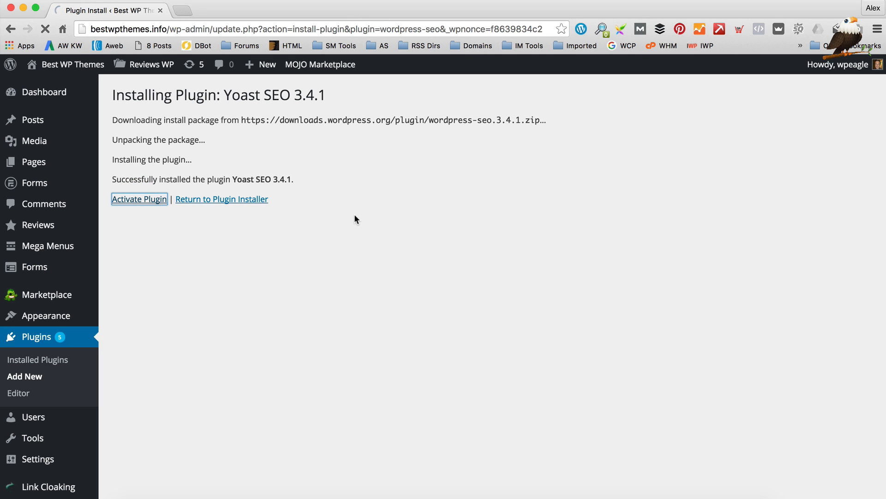
{"action": "left_click", "coordinate": [139, 199]}
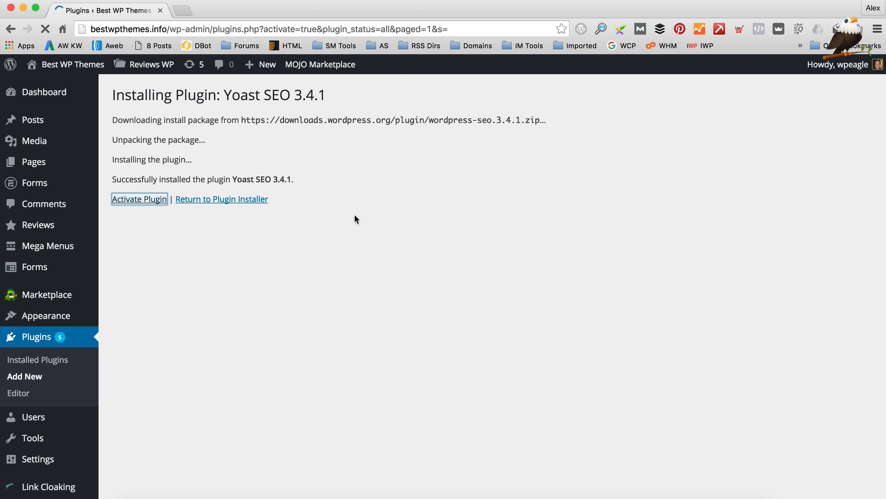
Open the Yoast SEO settings dashboard and scroll through its guided tour
{"action": "left_click", "coordinate": [139, 198]}
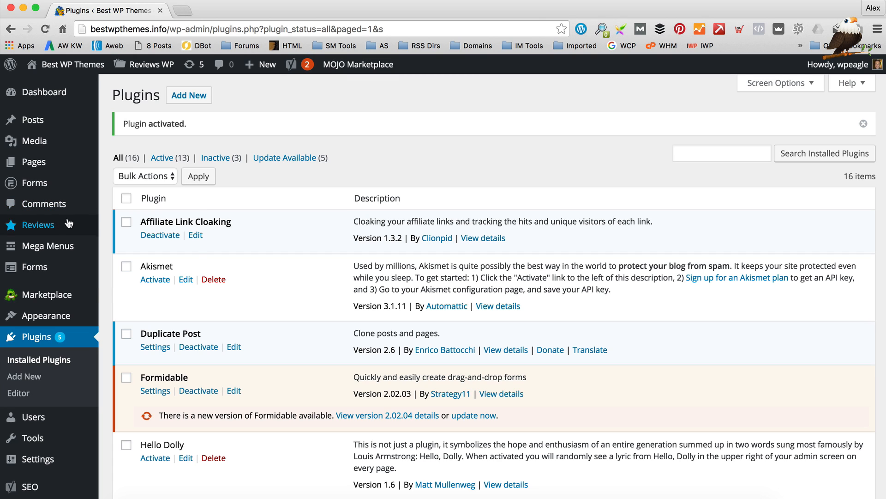
{"action": "left_click", "coordinate": [295, 63]}
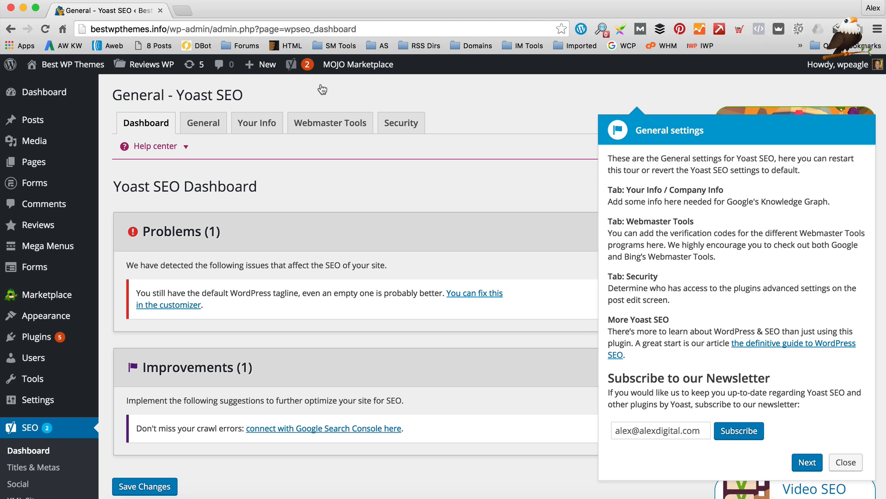
{"action": "mouse_move", "coordinate": [298, 244]}
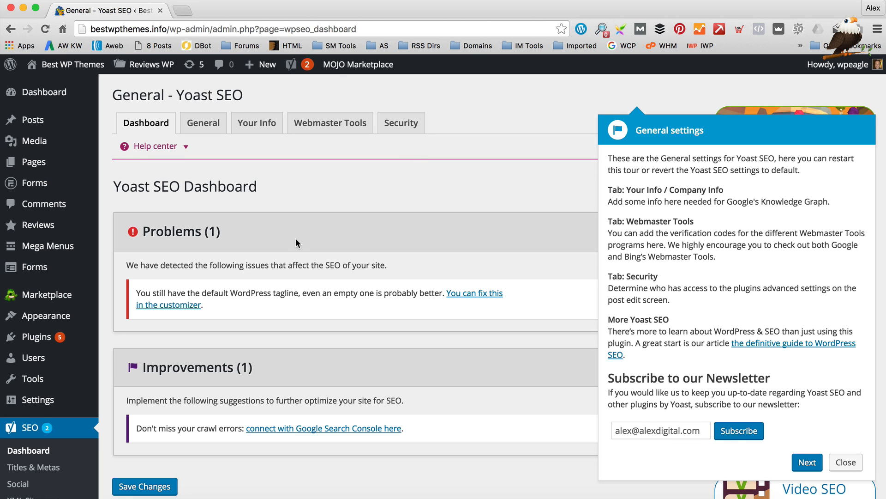
{"action": "mouse_move", "coordinate": [387, 333]}
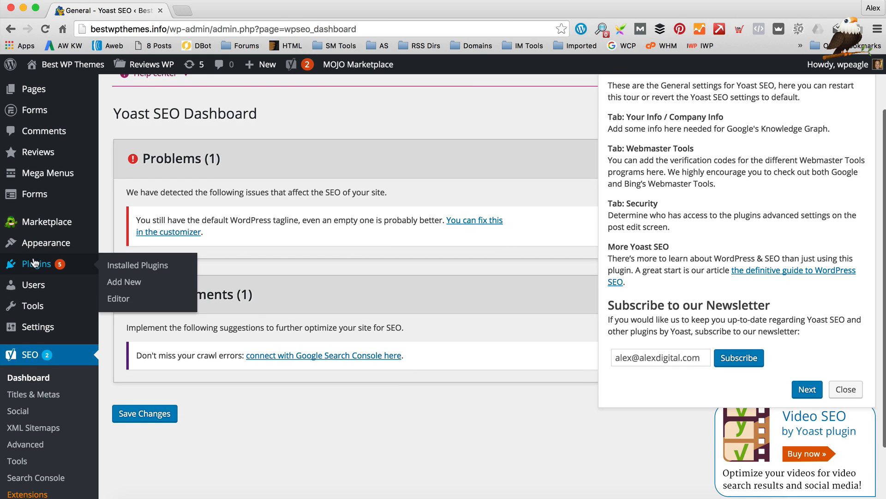
{"action": "scroll", "scroll_direction": "down", "scroll_amount": 3}
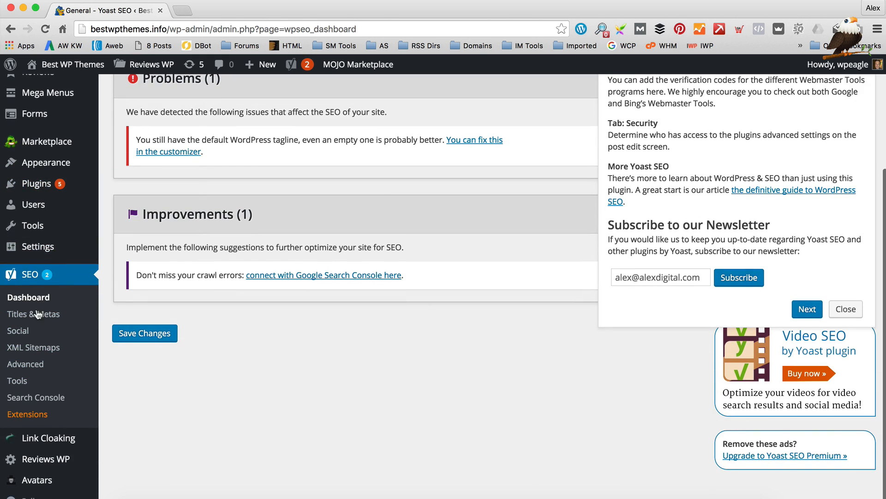
{"action": "mouse_move", "coordinate": [33, 314]}
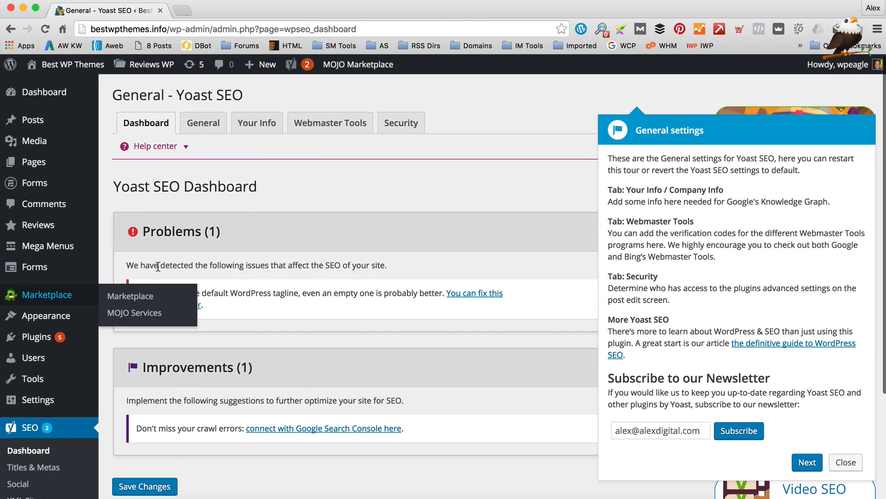
{"action": "scroll", "scroll_direction": "down", "scroll_amount": 3}
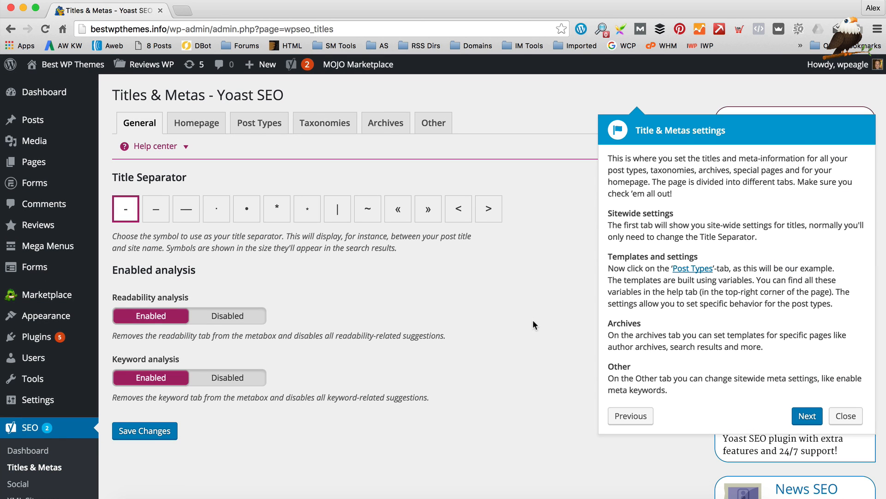
Close the Yoast tour popup and switch to the Homepage section of Titles & Metas
{"action": "left_click", "coordinate": [844, 416]}
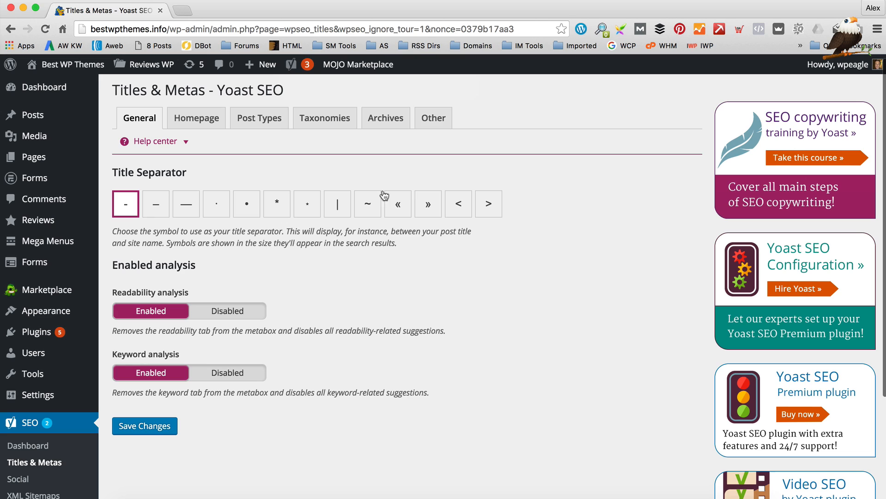
{"action": "mouse_move", "coordinate": [348, 293]}
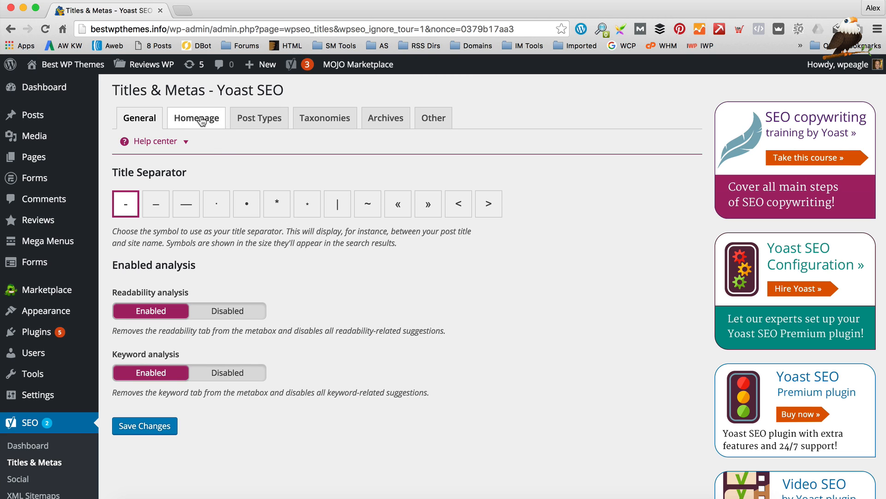
{"action": "left_click", "coordinate": [196, 118]}
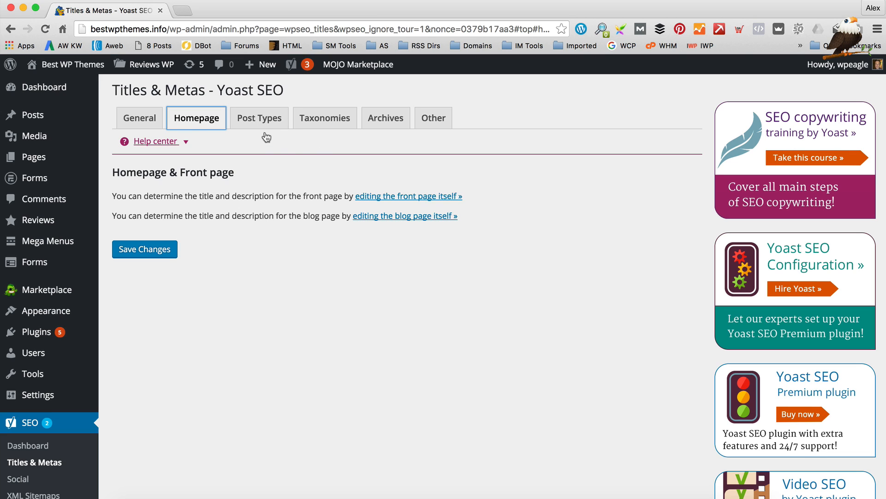
Inspect the Post Types title template's %%page%% and %%sep%% placeholders, then return to Home
{"action": "left_click", "coordinate": [259, 118]}
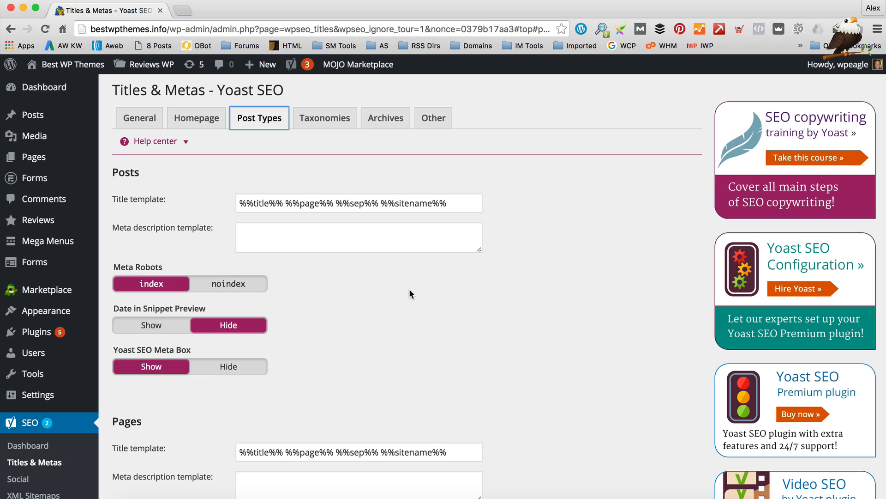
{"action": "mouse_move", "coordinate": [360, 161]}
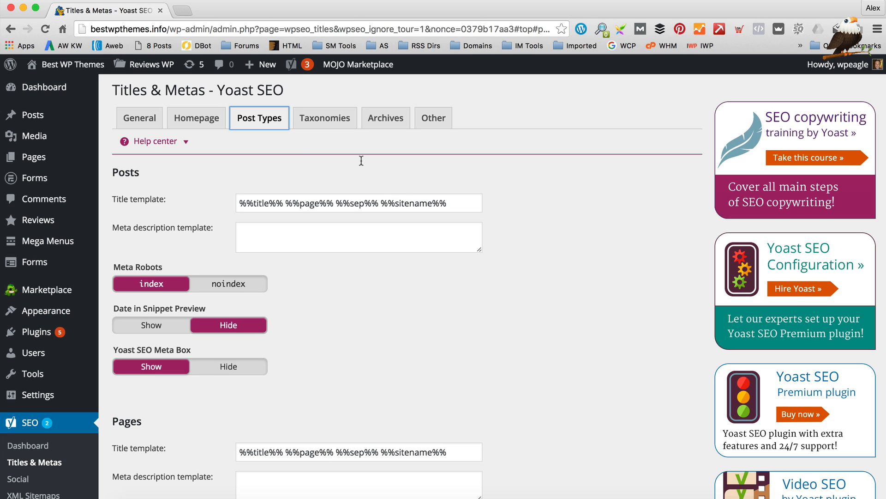
{"action": "mouse_move", "coordinate": [106, 15]}
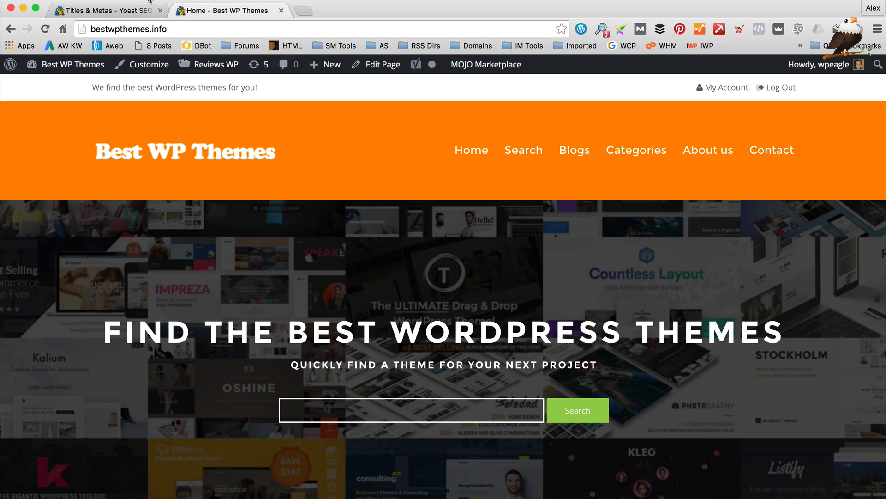
{"action": "left_click", "coordinate": [105, 10]}
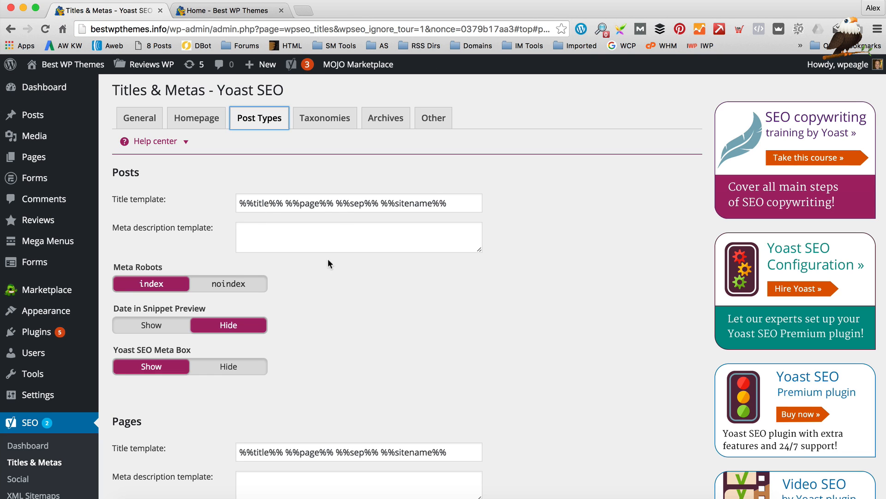
{"action": "double_click", "coordinate": [260, 203]}
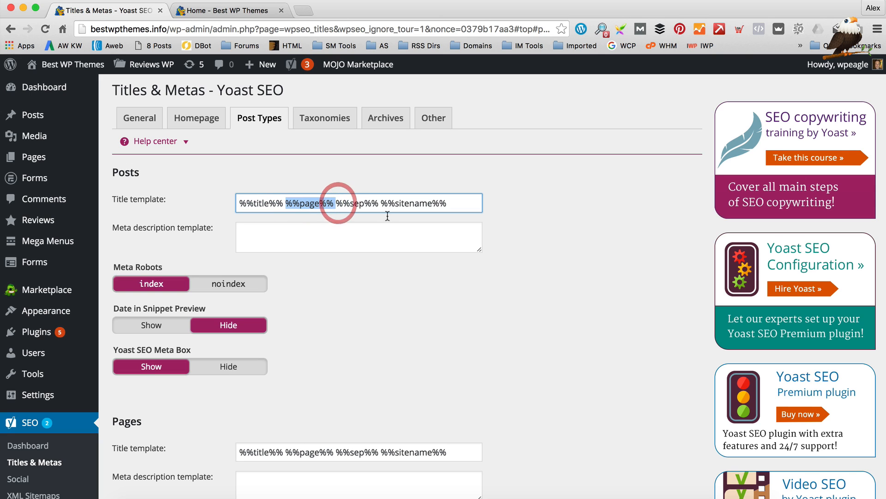
{"action": "double_click", "coordinate": [359, 202]}
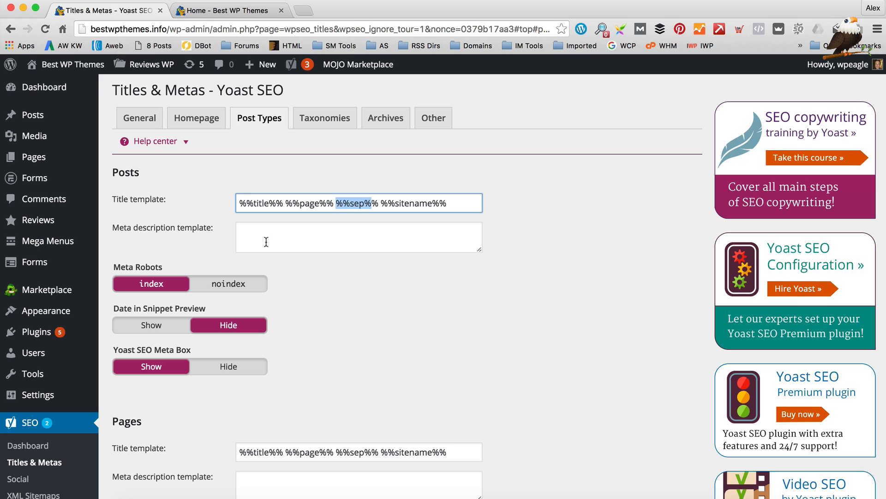
{"action": "mouse_move", "coordinate": [304, 257]}
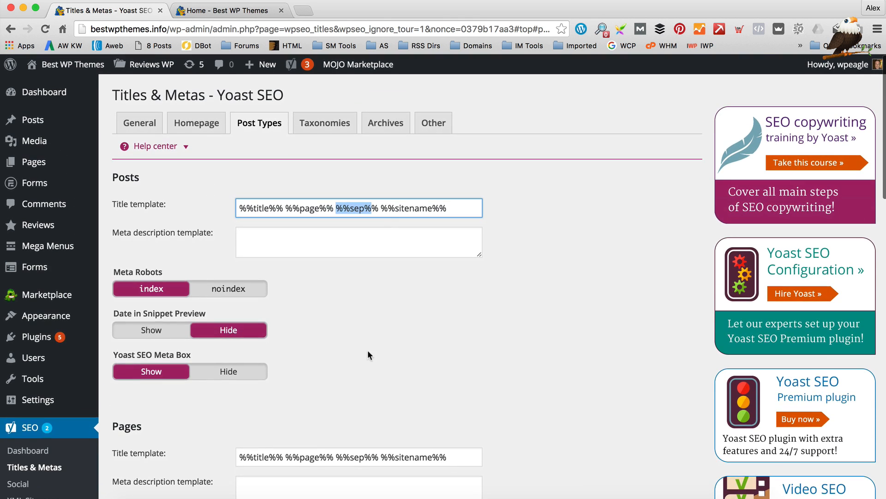
{"action": "scroll", "scroll_direction": "down", "scroll_amount": 3}
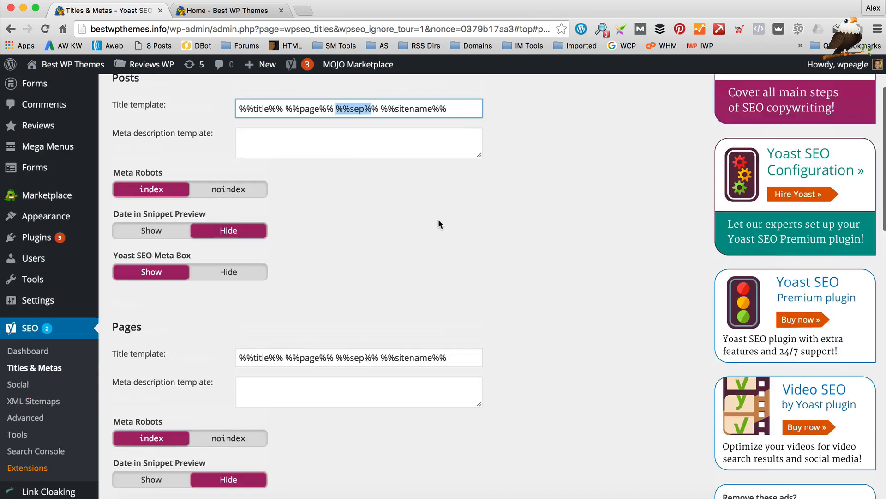
{"action": "left_click", "coordinate": [228, 10]}
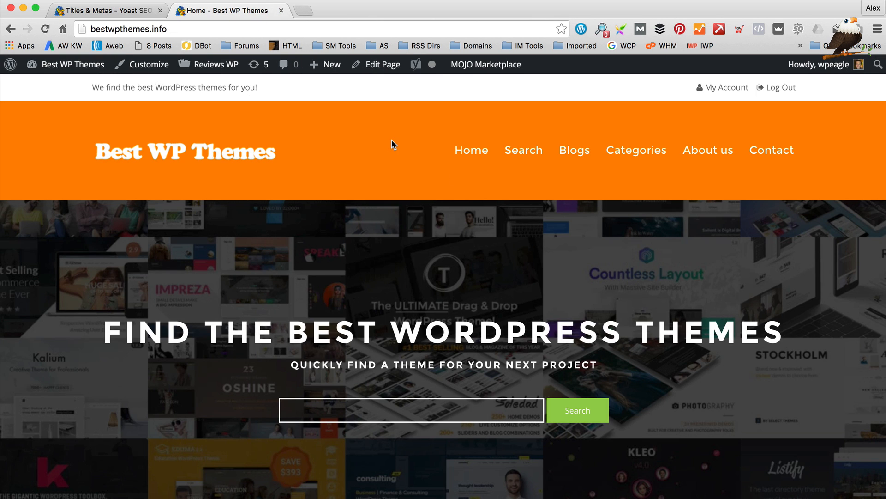
{"action": "left_click", "coordinate": [381, 64]}
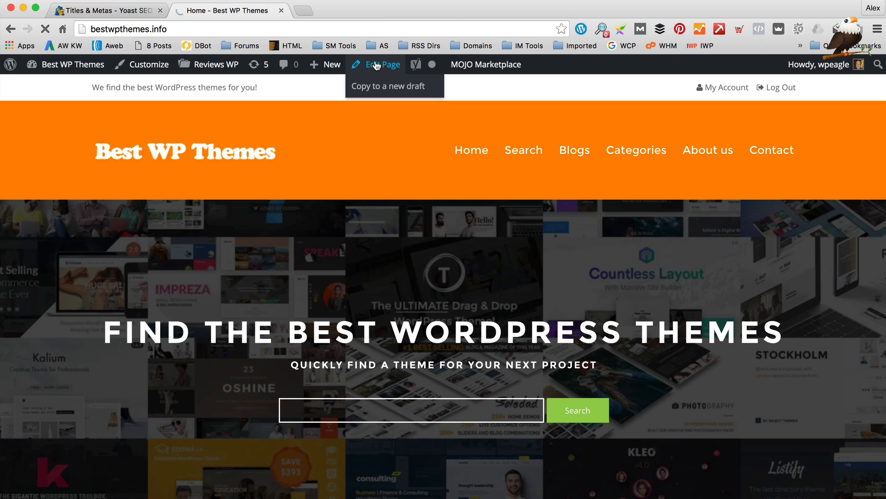
{"action": "left_click", "coordinate": [380, 64]}
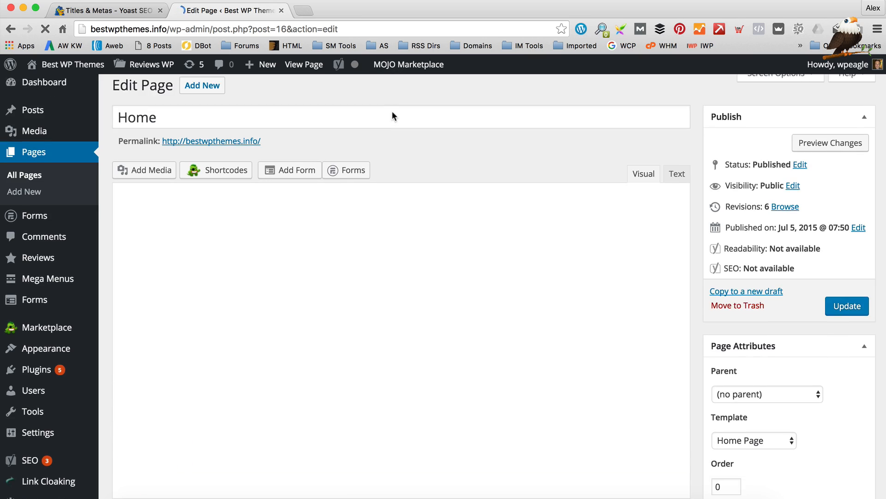
{"action": "scroll", "scroll_direction": "down", "scroll_amount": 3}
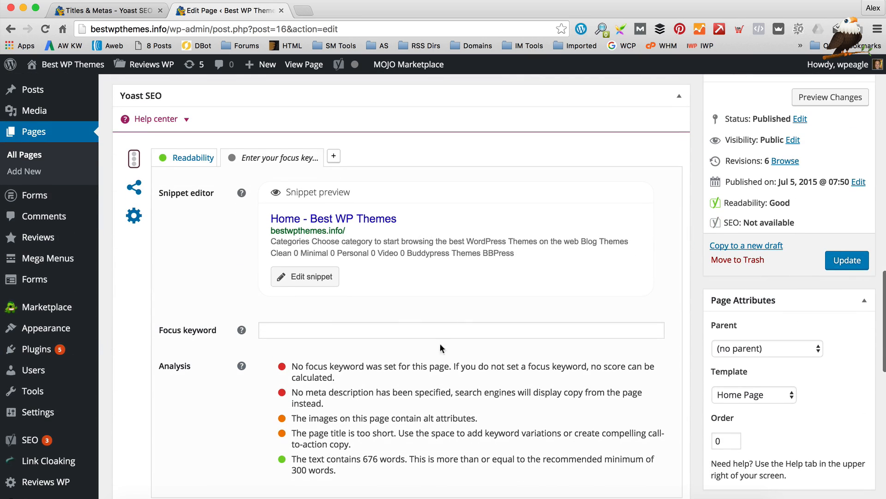
{"action": "scroll", "scroll_direction": "down", "scroll_amount": 3}
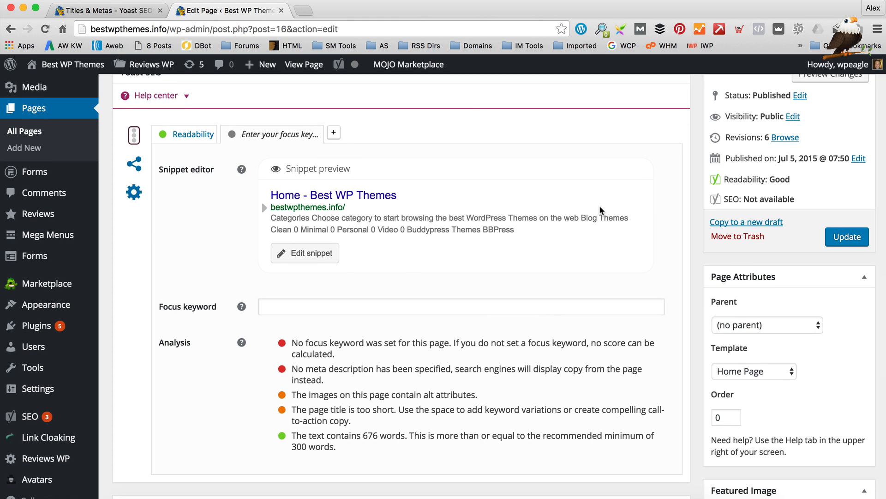
{"action": "mouse_move", "coordinate": [300, 211]}
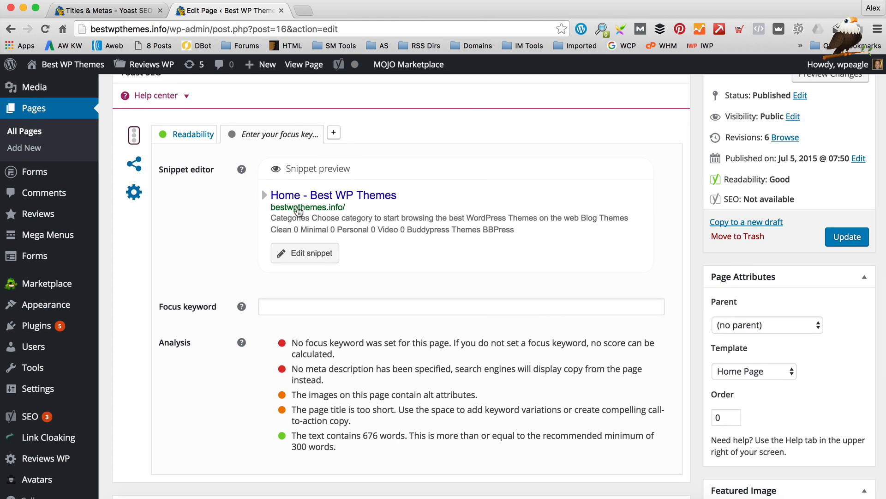
{"action": "mouse_move", "coordinate": [286, 221]}
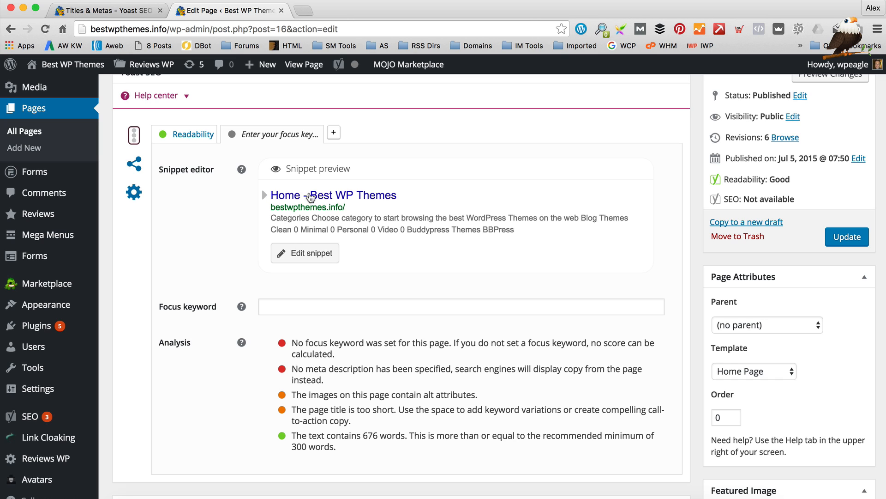
Replace the Home page's SEO title with 'WordPress Theme Reviews - Bestwpthemes.info' in the snippet editor
{"action": "left_click", "coordinate": [304, 253]}
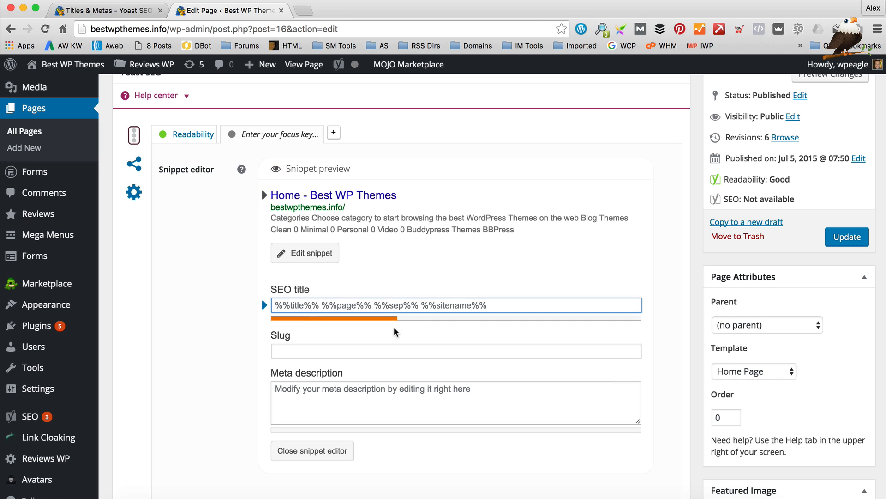
{"action": "mouse_move", "coordinate": [426, 299]}
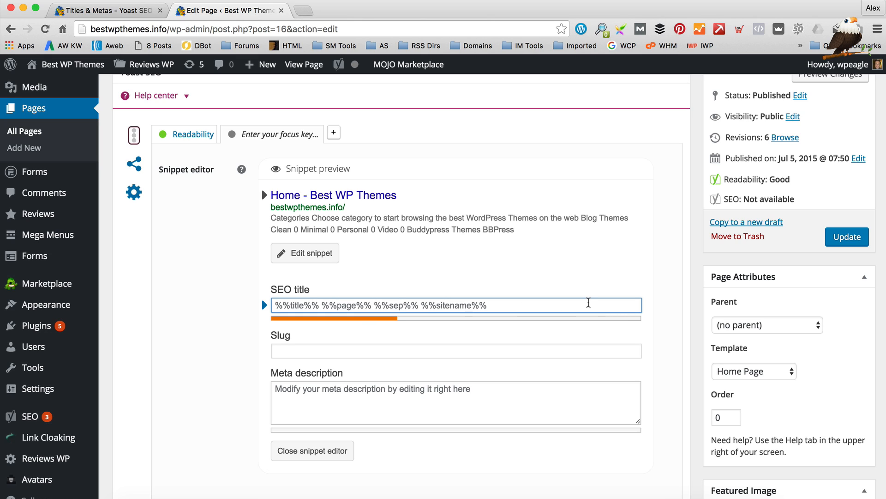
{"action": "type", "text": "WordPress Theme Reviews -"}
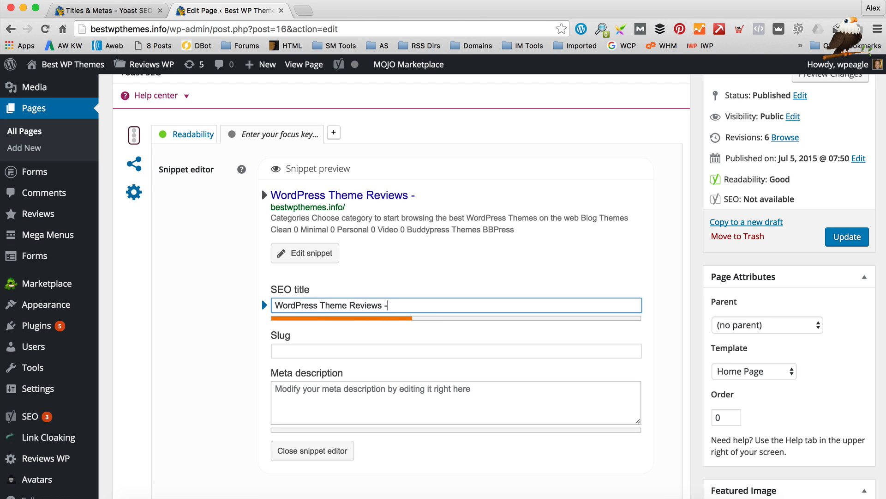
{"action": "type", "text": "Be"}
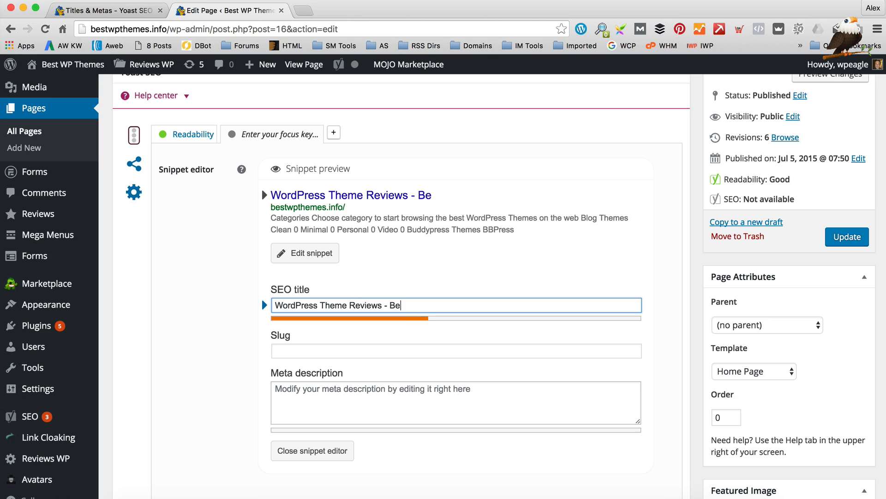
{"action": "type", "text": "twp"}
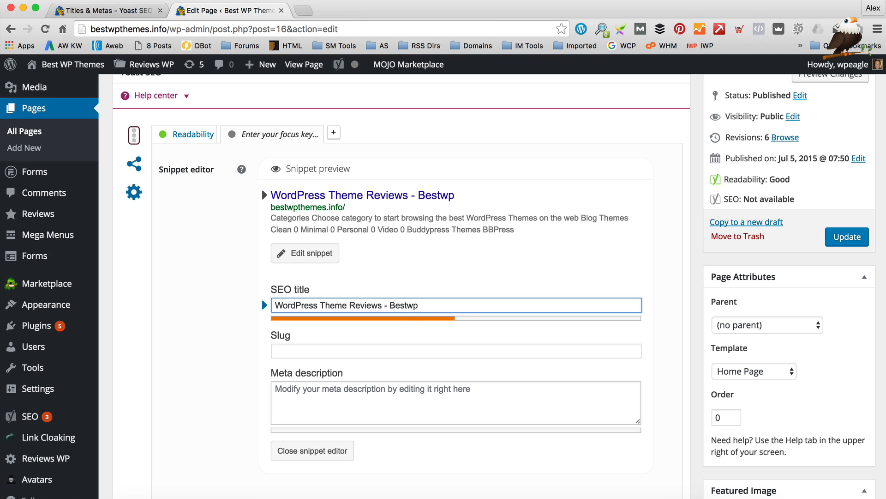
{"action": "type", "text": "te"}
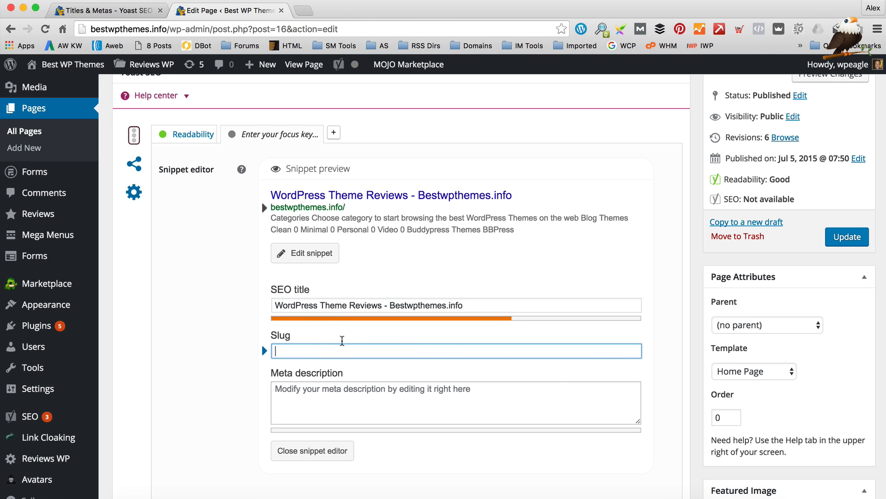
{"action": "mouse_move", "coordinate": [378, 184]}
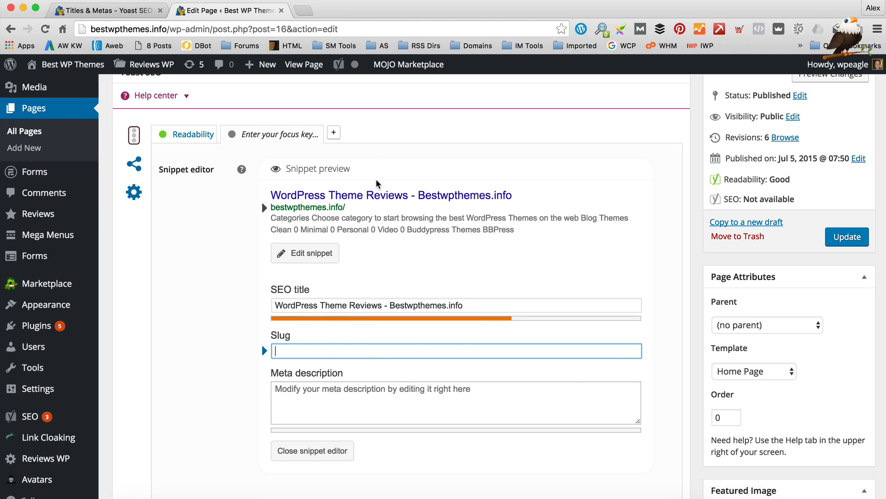
{"action": "mouse_move", "coordinate": [419, 211]}
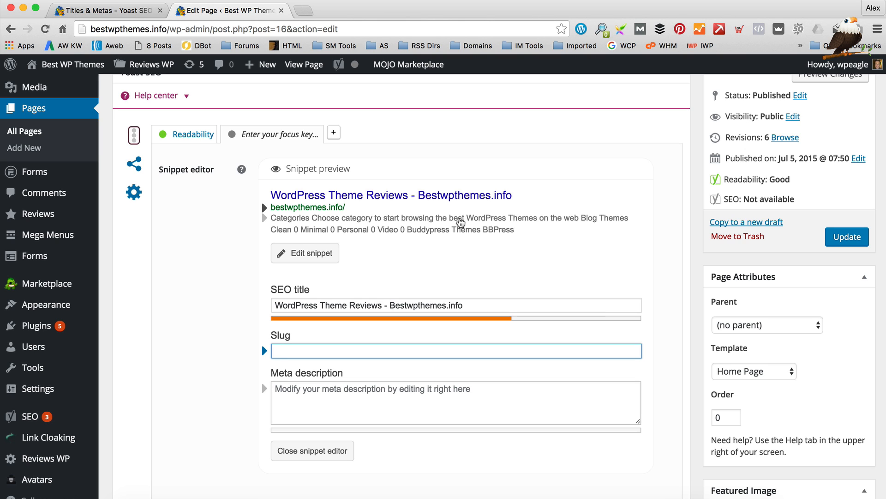
Write the meta description 'Loads of WordPress Theme Reviews in one place to help you find the best WordPress Themes.'
{"action": "scroll", "scroll_direction": "down", "scroll_amount": 3}
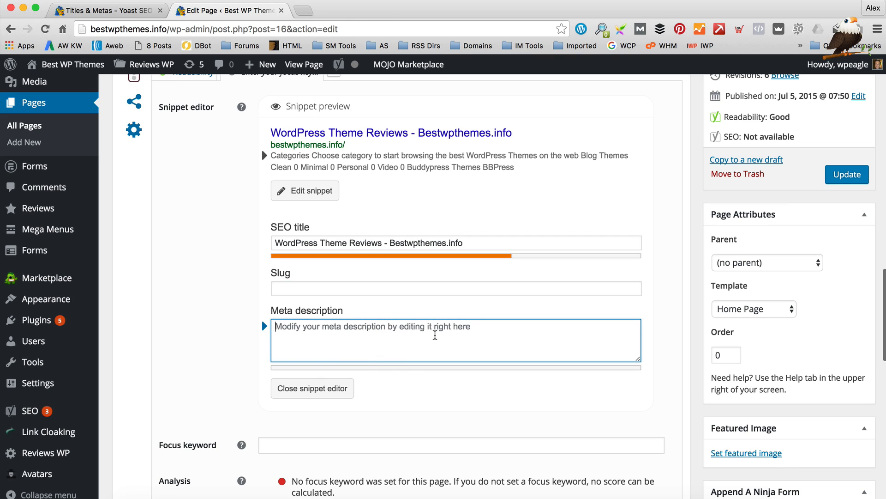
{"action": "mouse_move", "coordinate": [340, 340]}
{"action": "type", "text": "Loads WordPress Theme Reviews"}
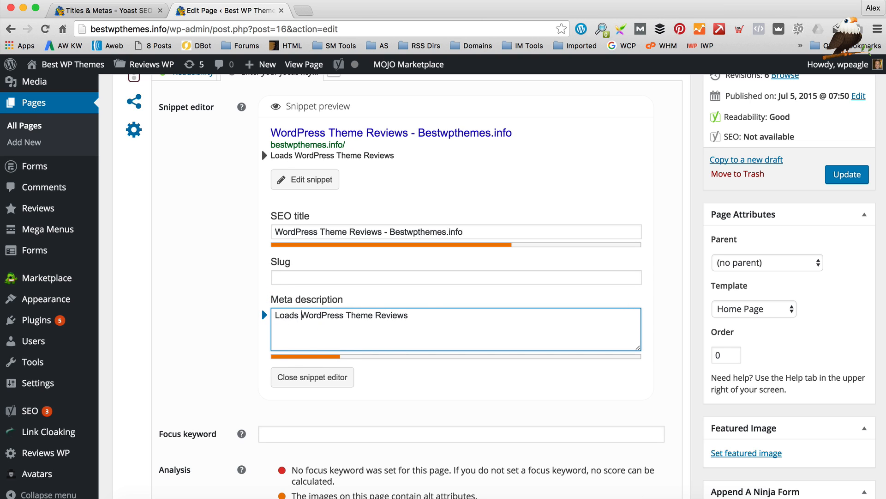
{"action": "type", "text": "of"}
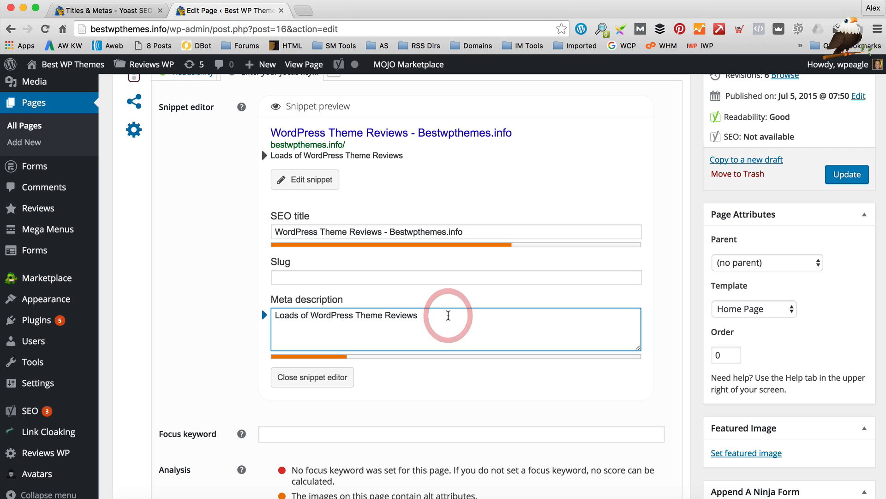
{"action": "type", "text": "in one place to"}
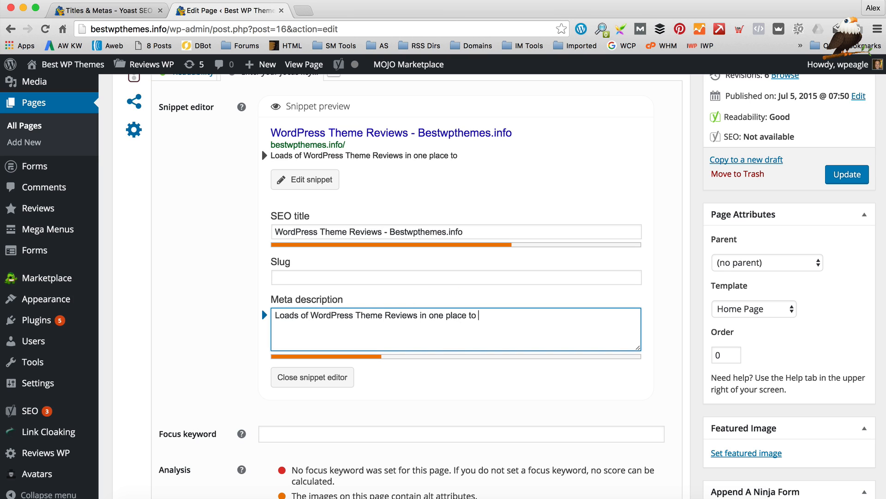
{"action": "type", "text": "help you find the best"}
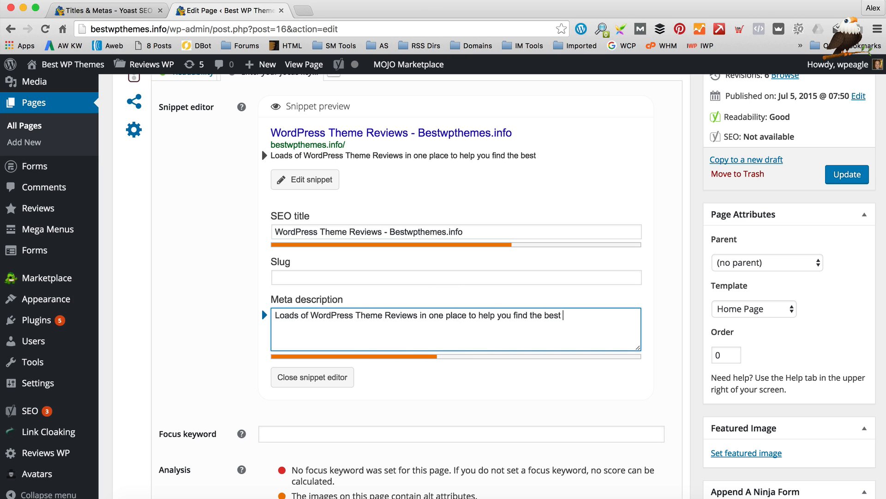
{"action": "type", "text": "WordPress Theme"}
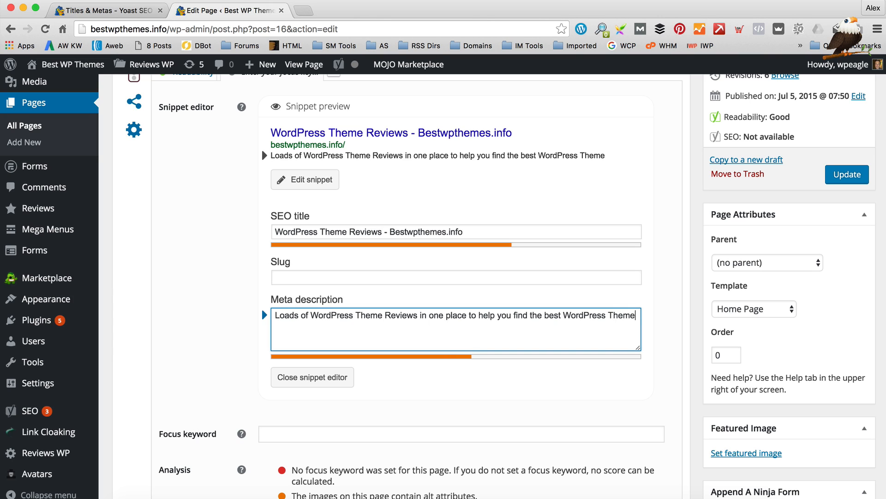
{"action": "type", "text": "s"}
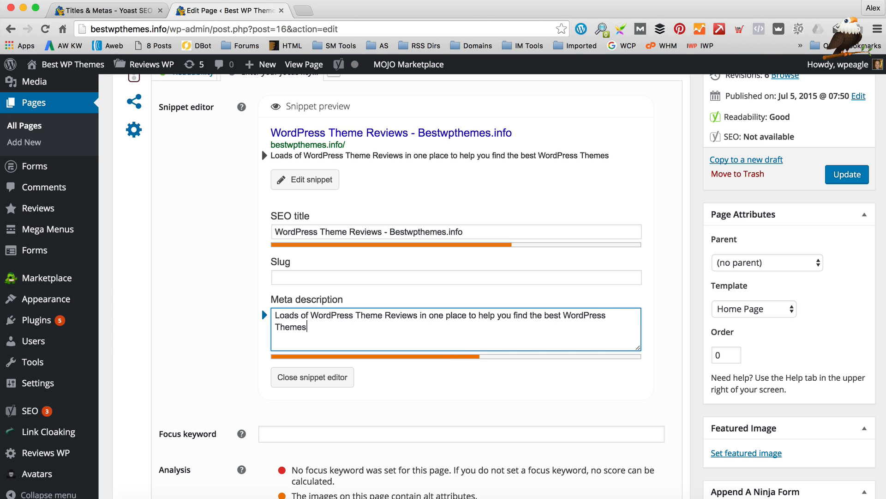
{"action": "type", "text": "."}
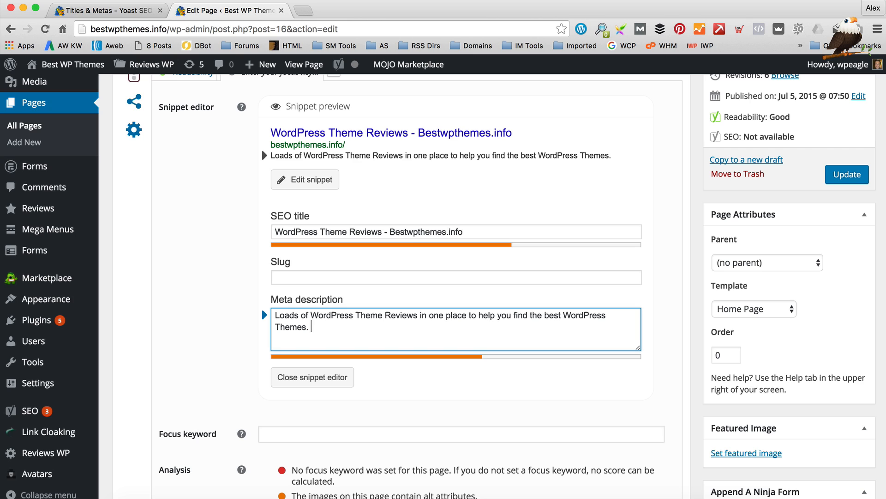
Append 'Honest, impartial WordPress Theme Reviews' and bring up spelling suggestions for the typo
{"action": "type", "text": "Honest, impartioal rev"}
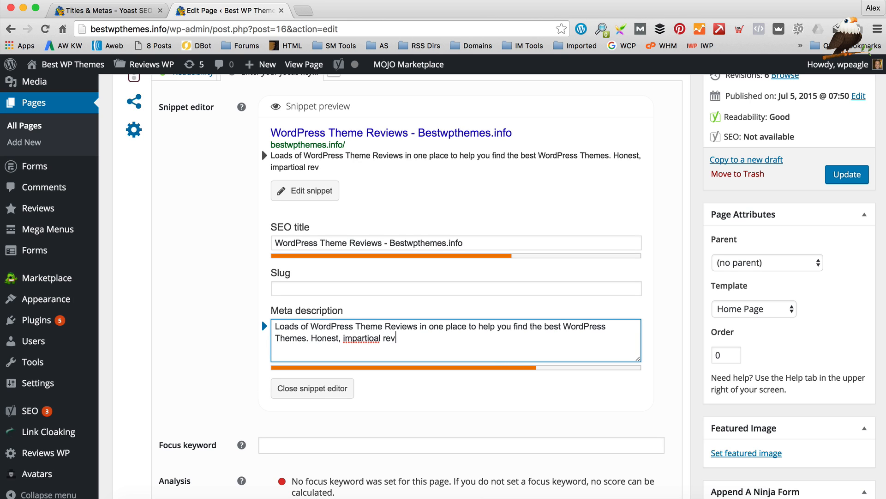
{"action": "type", "text": "WordPress Theme"}
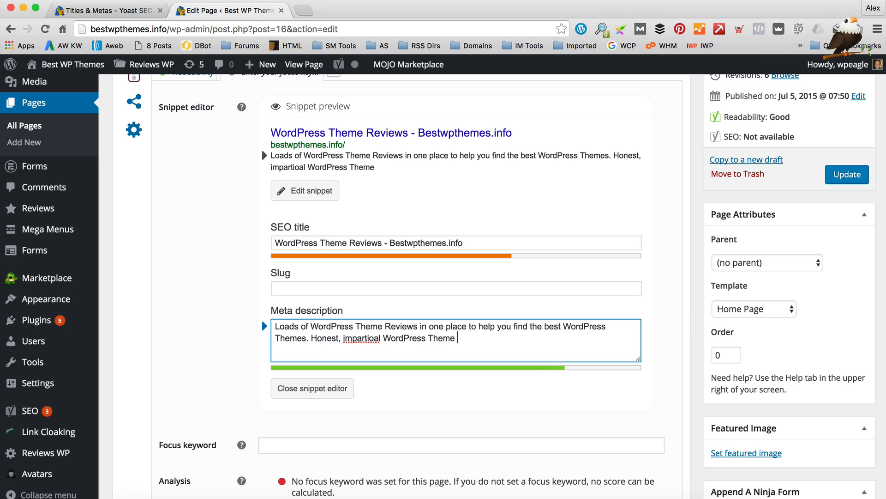
{"action": "type", "text": "Reviews"}
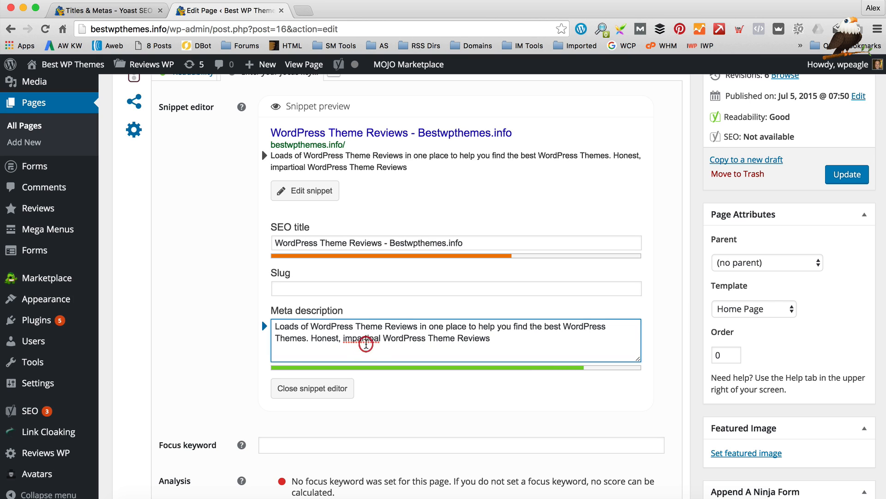
{"action": "right_click", "coordinate": [365, 337]}
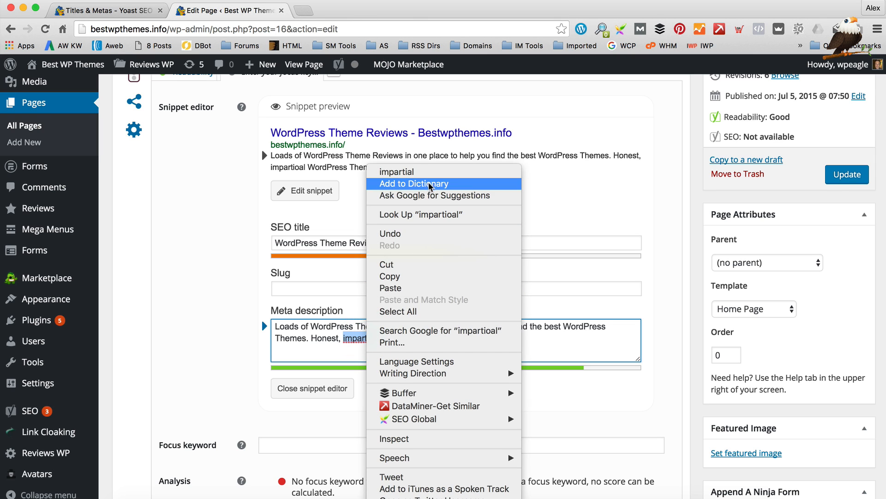
Correct the typo to 'impartial' and enter the focus keyword 'WordPress Theme Reviews'
{"action": "left_click", "coordinate": [461, 359]}
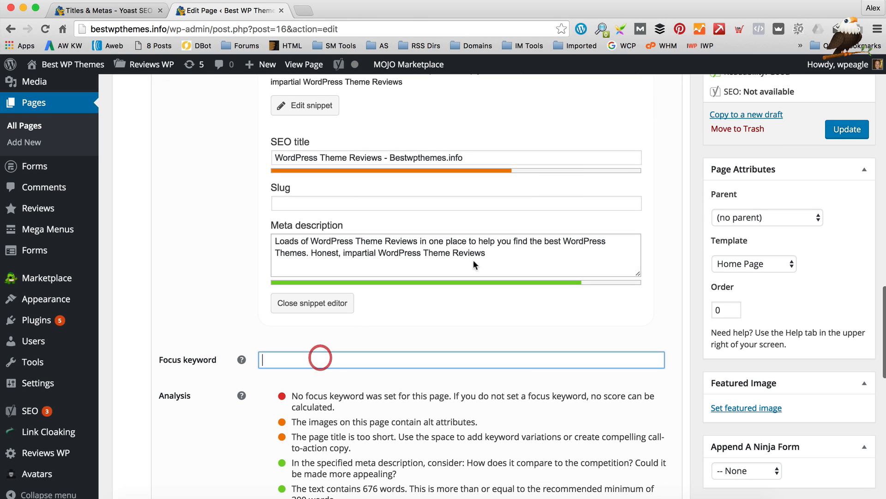
{"action": "type", "text": "WordPress The"}
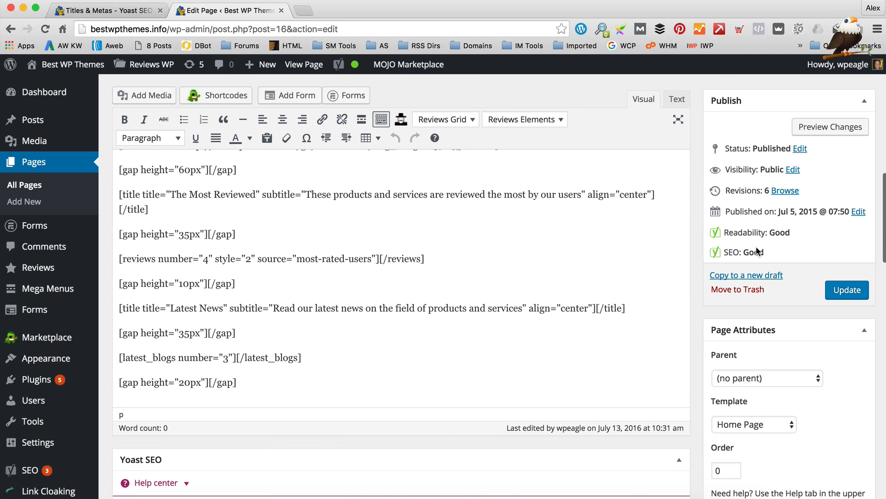
{"action": "scroll", "scroll_direction": "down", "scroll_amount": 3}
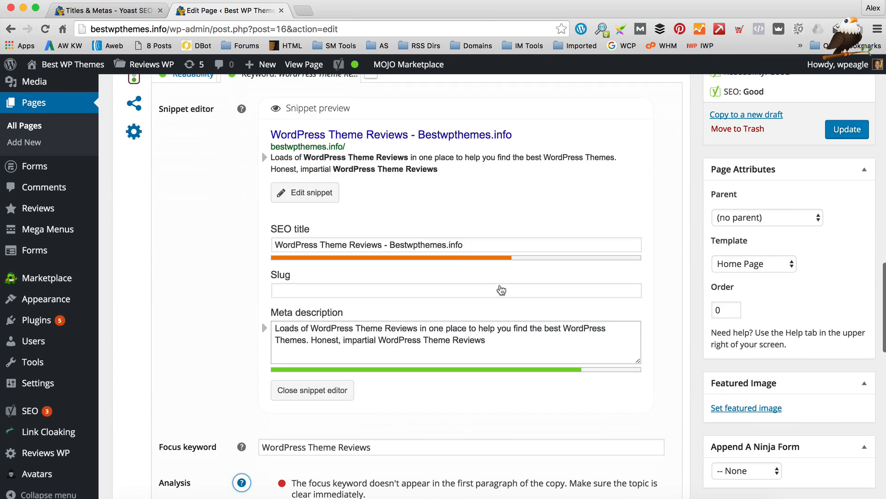
{"action": "scroll", "scroll_direction": "down", "scroll_amount": 3}
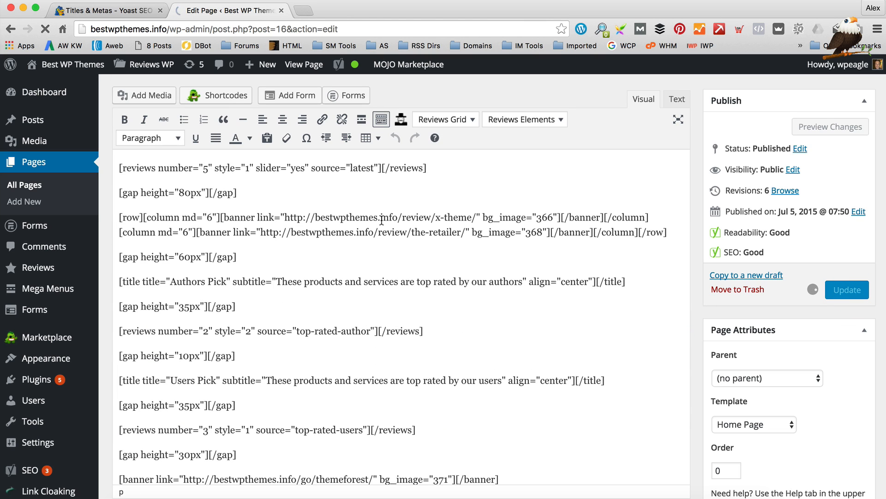
Update the Home page so it saves with Readability and SEO both rated Good
{"action": "left_click", "coordinate": [846, 289]}
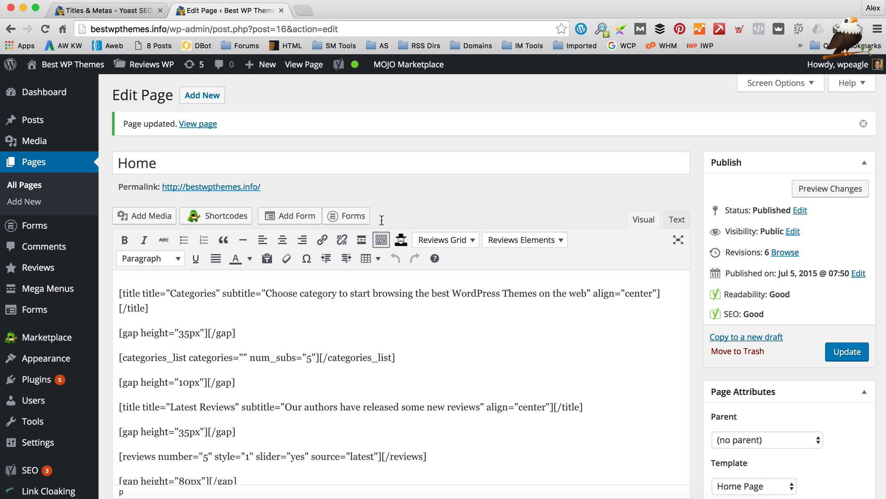
{"action": "mouse_move", "coordinate": [421, 174]}
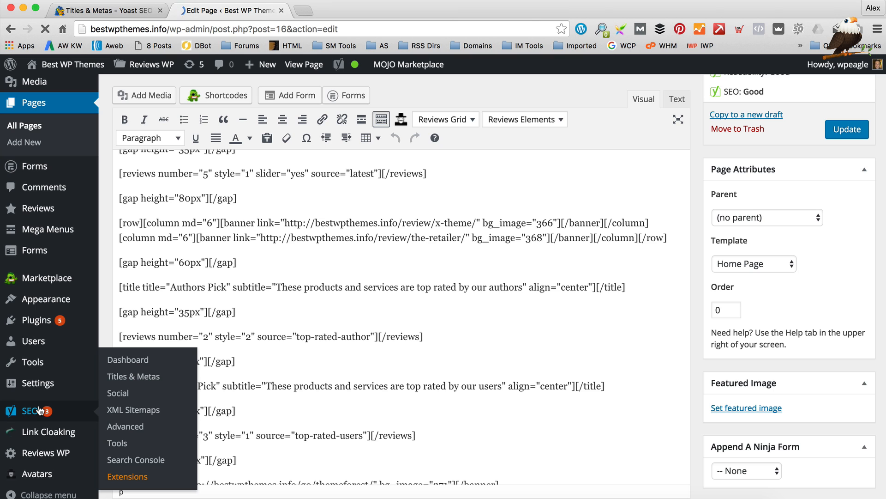
Open Titles & Metas on the Taxonomies tab and review the Categories and Tags templates
{"action": "left_click", "coordinate": [128, 359]}
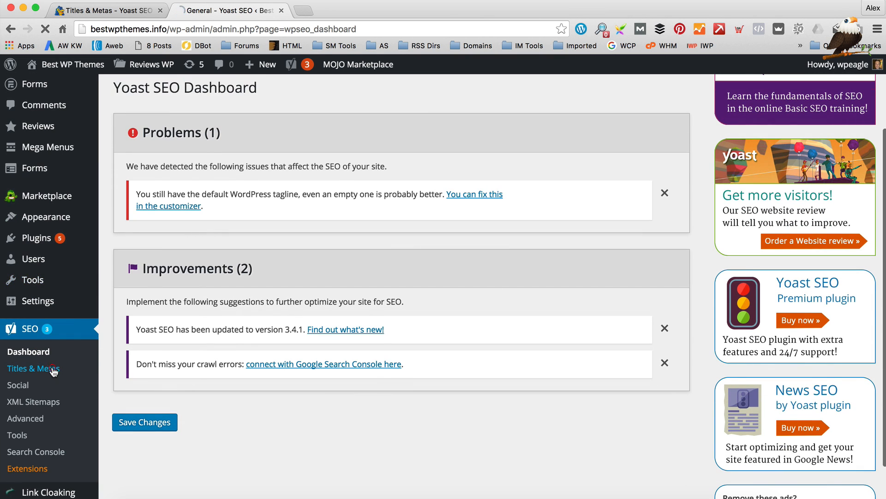
{"action": "left_click", "coordinate": [33, 368]}
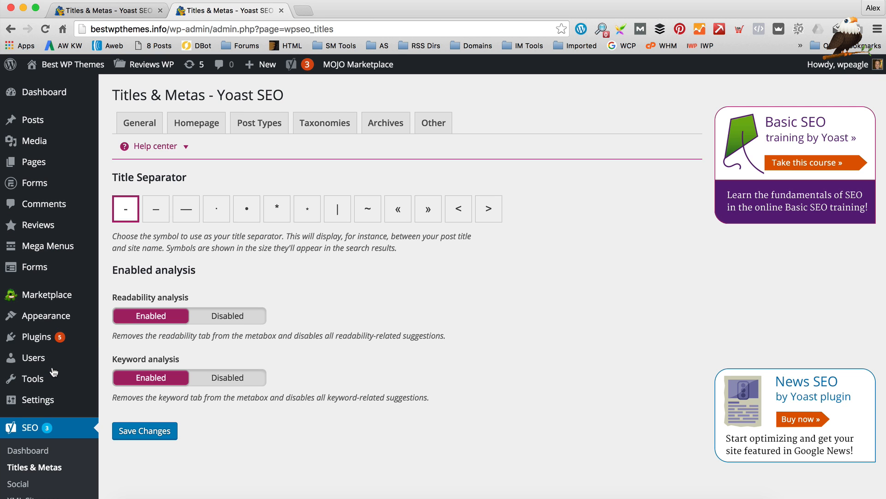
{"action": "left_click", "coordinate": [325, 123]}
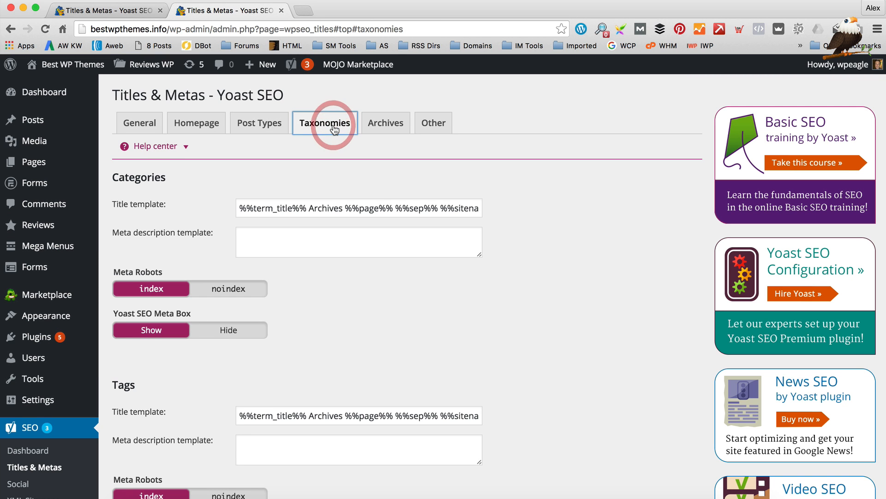
{"action": "scroll", "scroll_direction": "down", "scroll_amount": 3}
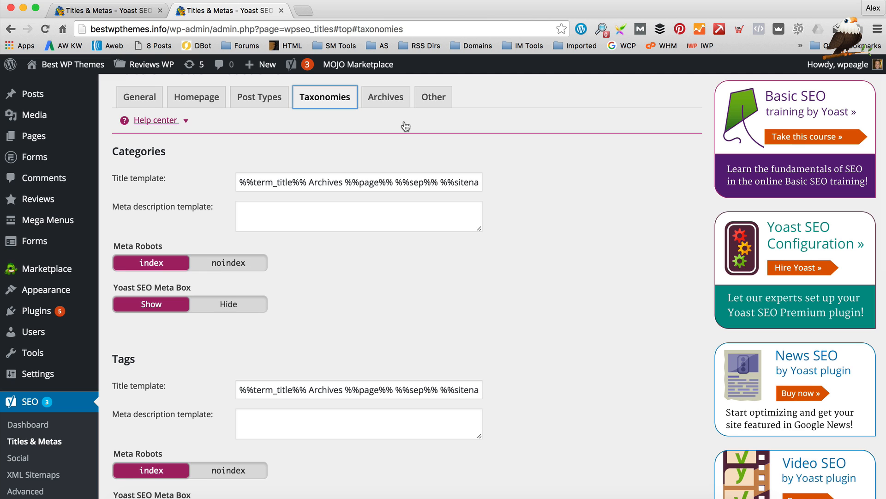
{"action": "scroll", "scroll_direction": "down", "scroll_amount": 3}
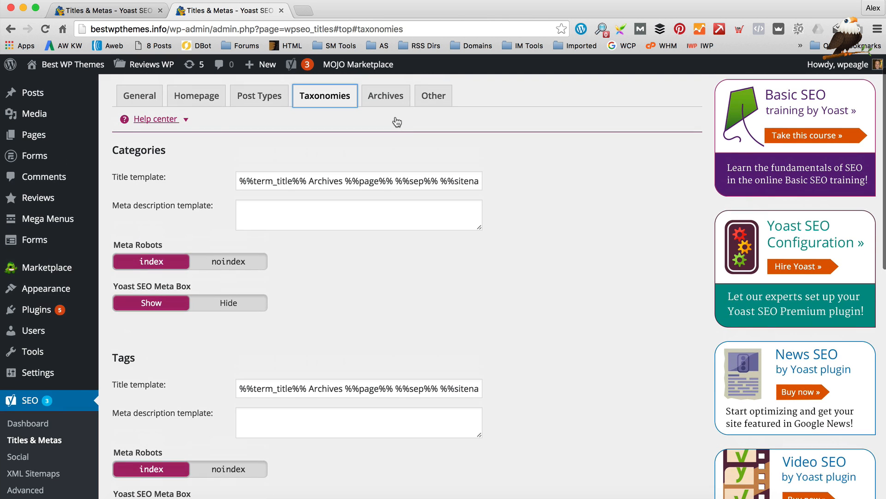
{"action": "scroll", "scroll_direction": "down", "scroll_amount": 3}
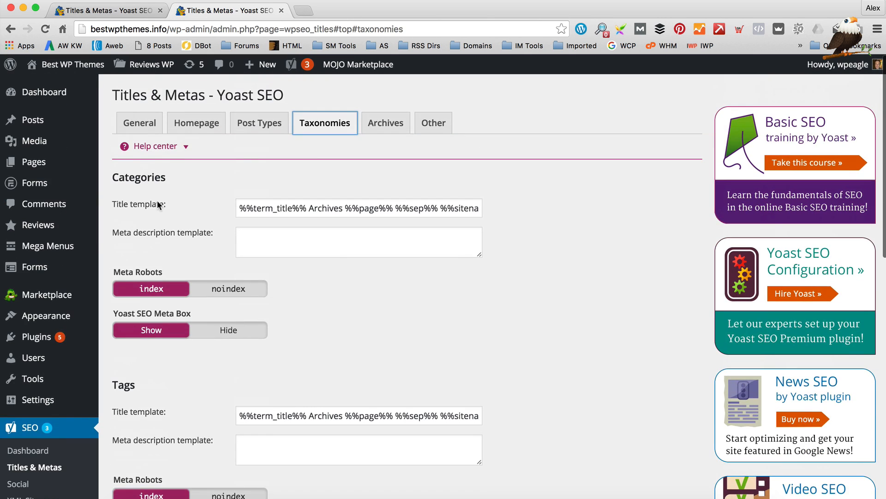
{"action": "scroll", "scroll_direction": "down", "scroll_amount": 3}
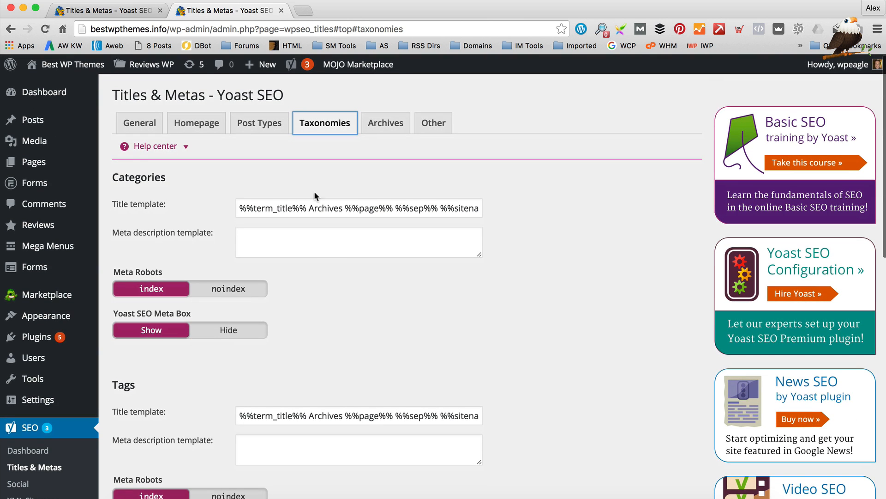
{"action": "scroll", "scroll_direction": "down", "scroll_amount": 3}
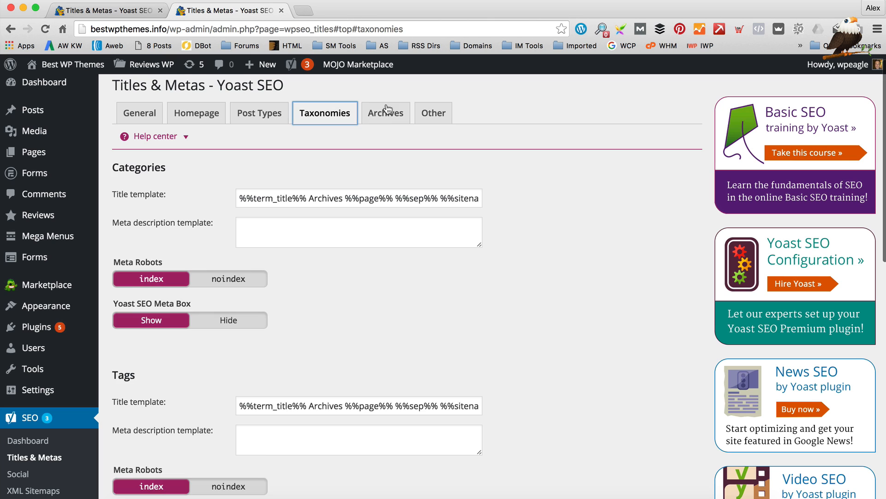
Set Author archives to Disabled on Yoast's Archives tab and save the title and meta settings
{"action": "left_click", "coordinate": [386, 112]}
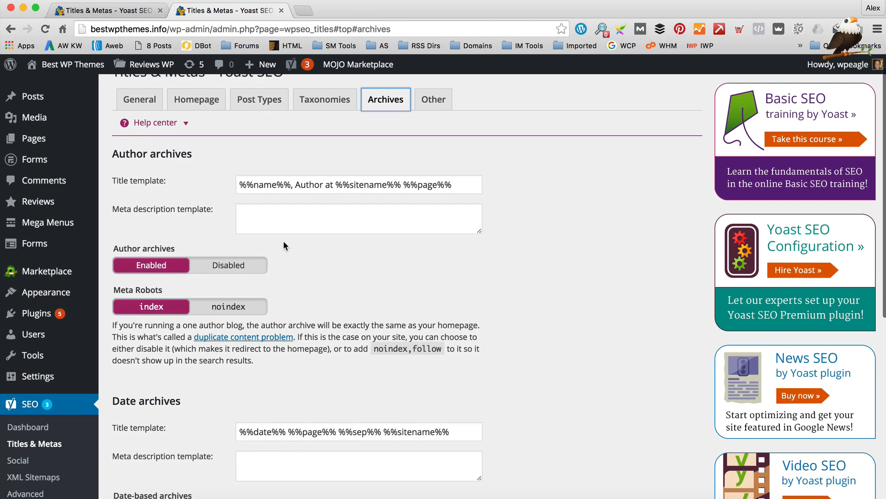
{"action": "left_click", "coordinate": [228, 265]}
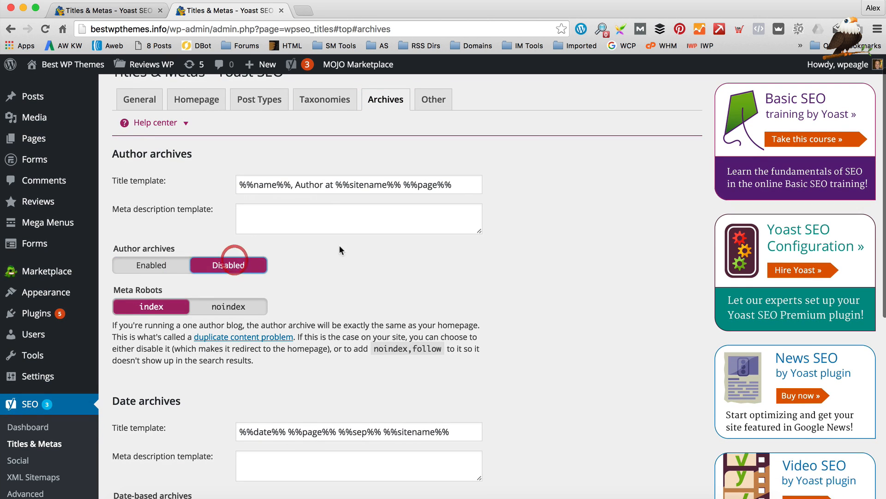
{"action": "scroll", "scroll_direction": "down", "scroll_amount": 3}
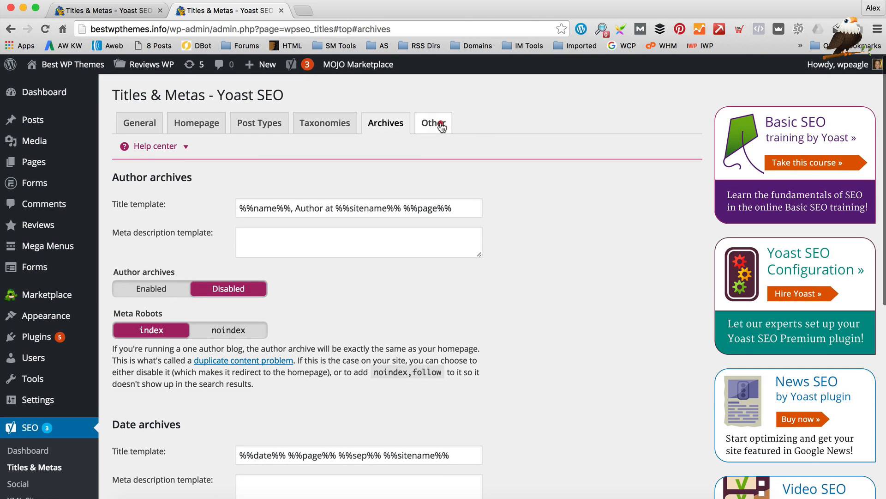
{"action": "left_click", "coordinate": [432, 122]}
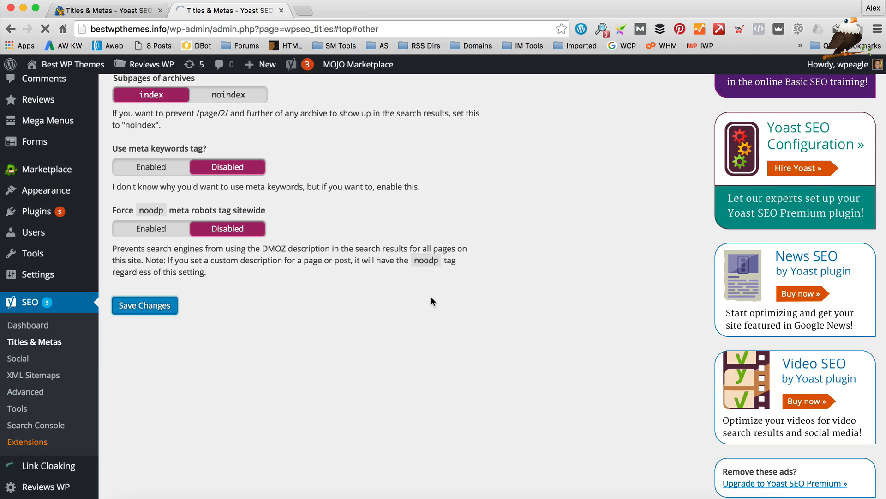
{"action": "left_click", "coordinate": [144, 305]}
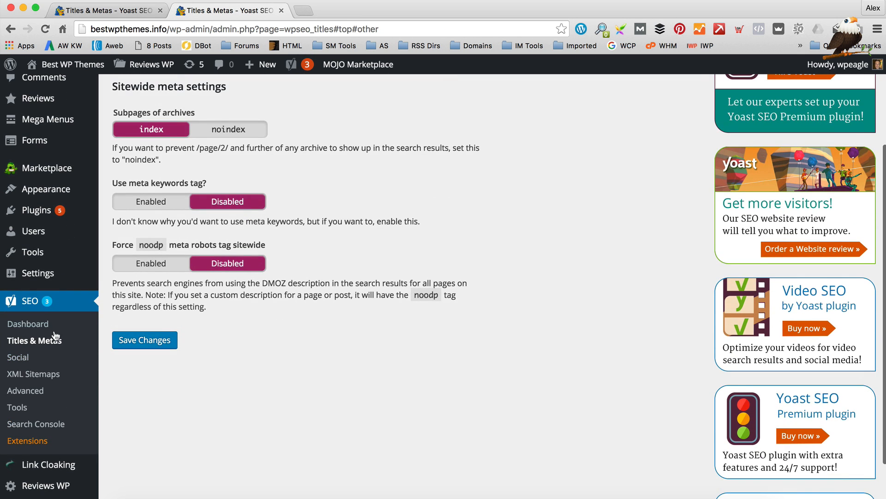
Choose Company in the Company or person dropdown on Yoast's Your Info tab
{"action": "left_click", "coordinate": [144, 340]}
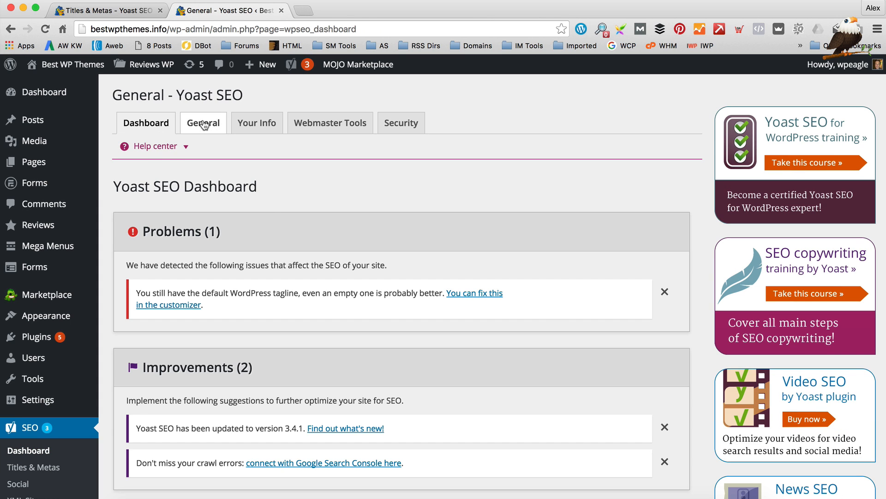
{"action": "left_click", "coordinate": [203, 122]}
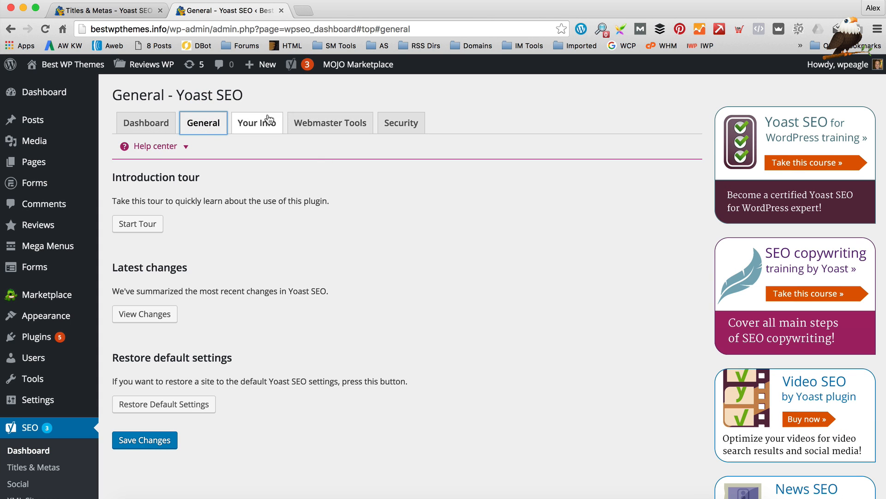
{"action": "left_click", "coordinate": [257, 123]}
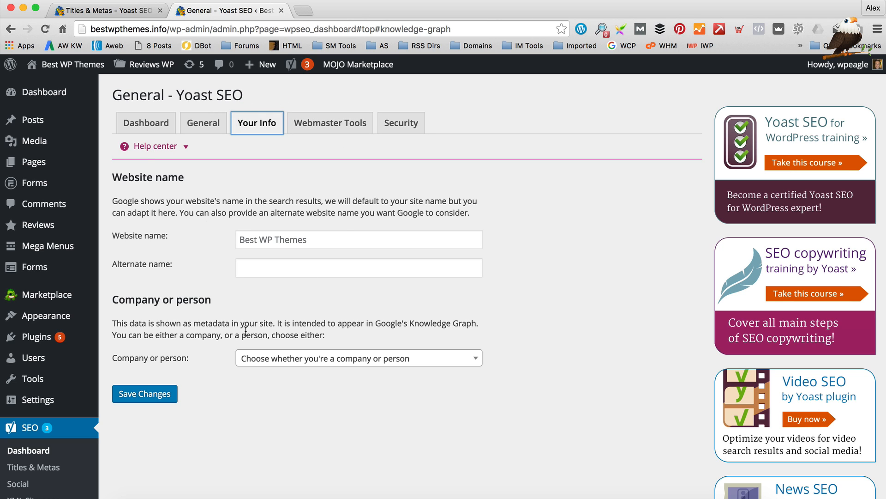
{"action": "mouse_move", "coordinate": [361, 384]}
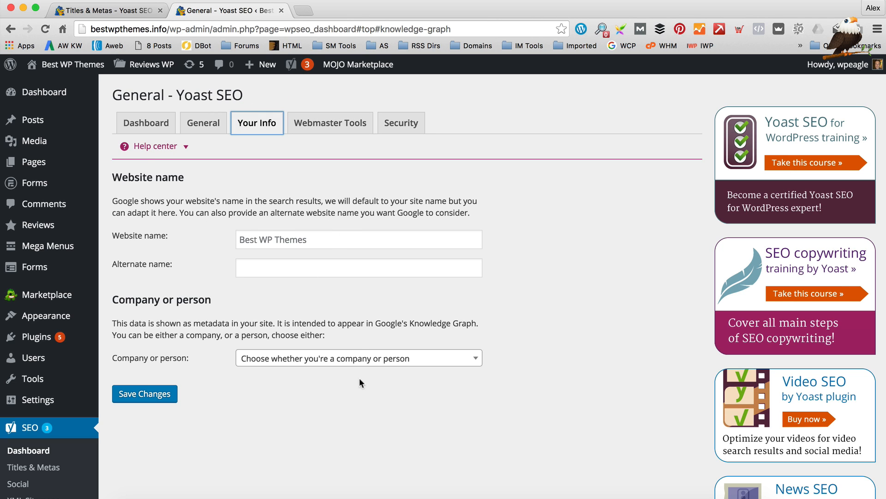
{"action": "left_click", "coordinate": [358, 357]}
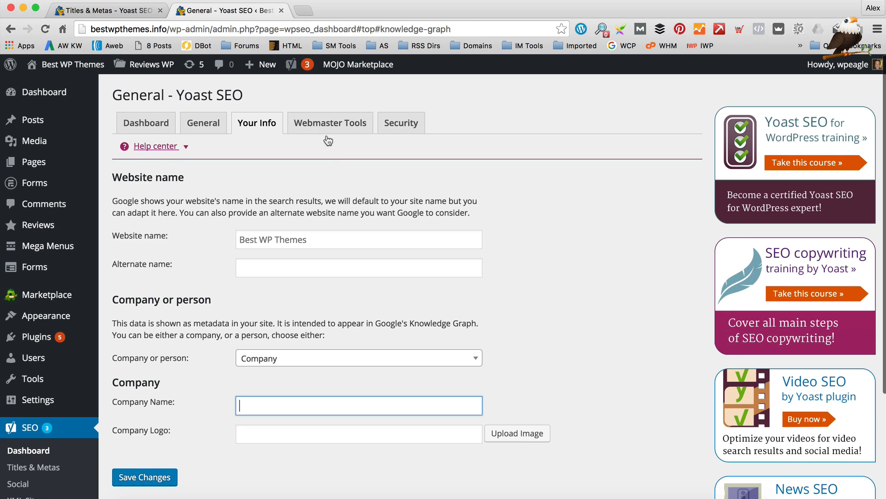
{"action": "left_click", "coordinate": [330, 123]}
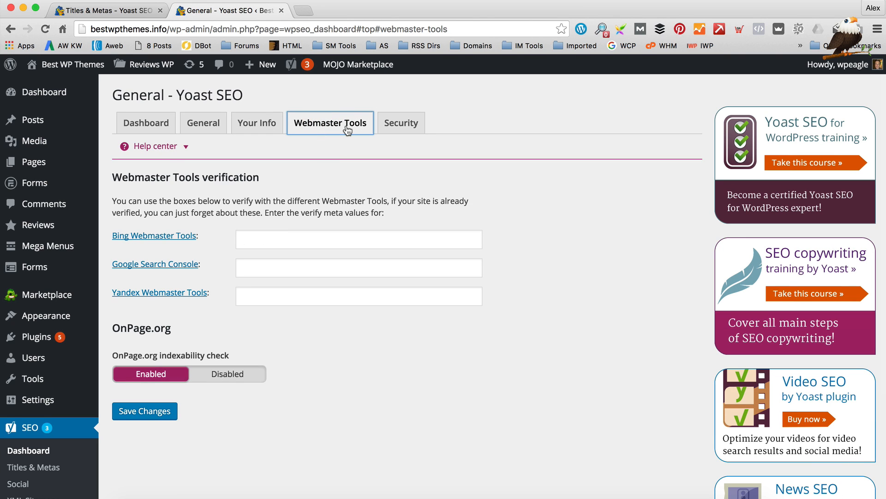
{"action": "mouse_move", "coordinate": [458, 172]}
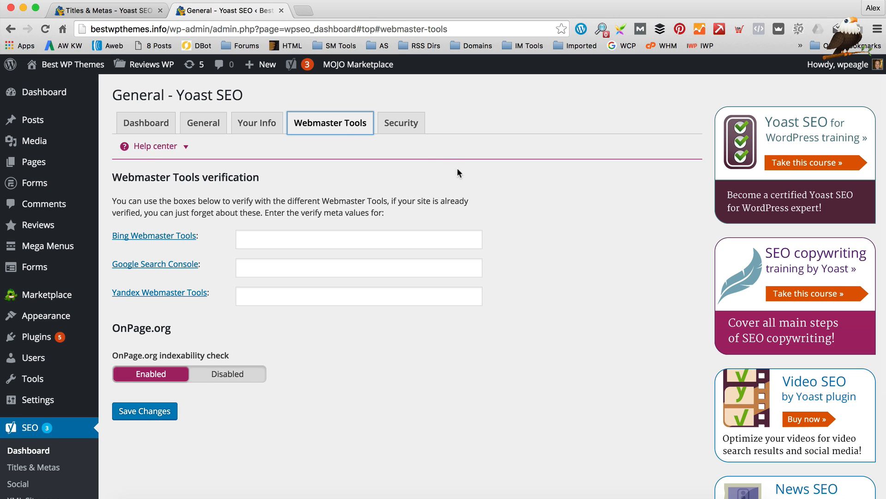
{"action": "mouse_move", "coordinate": [266, 206]}
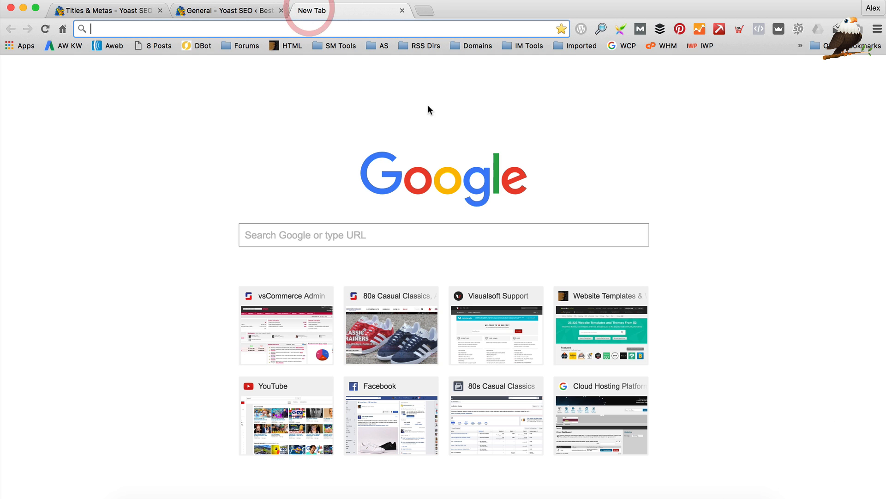
Search for webmaster tools from the address bar to reach Google Search Console home
{"action": "type", "text": "webams"}
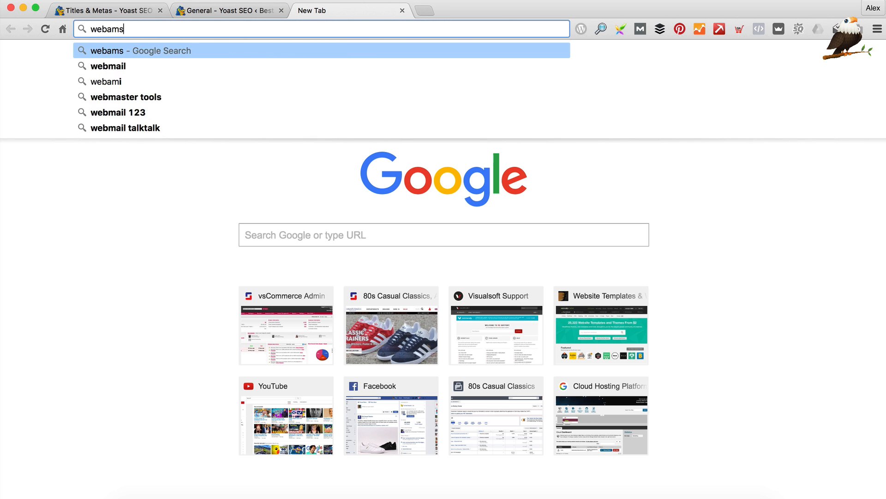
{"action": "left_click", "coordinate": [127, 97]}
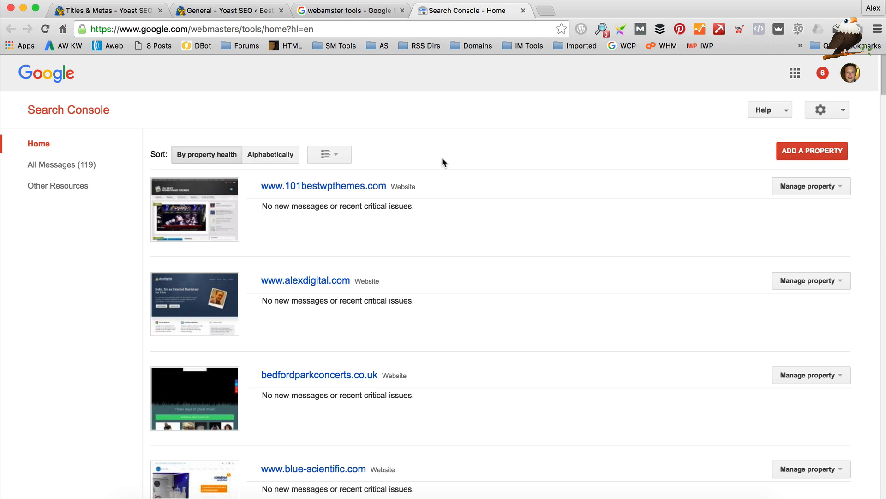
{"action": "mouse_move", "coordinate": [667, 76]}
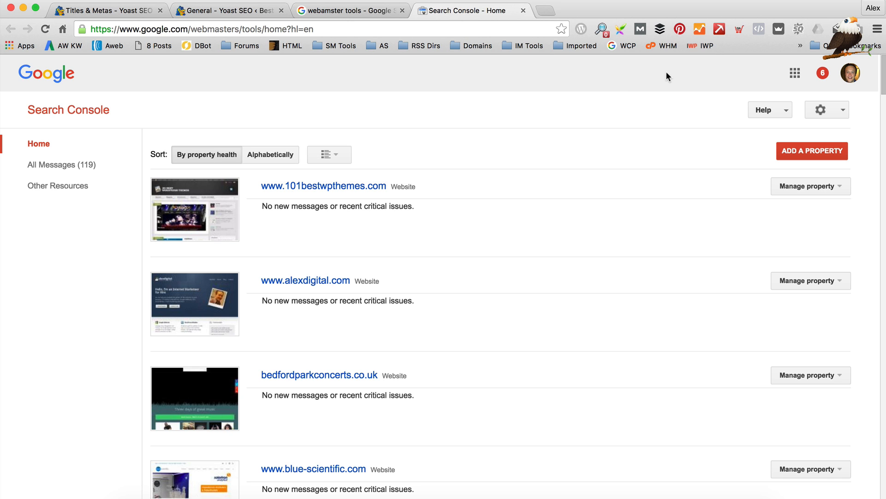
{"action": "mouse_move", "coordinate": [587, 186]}
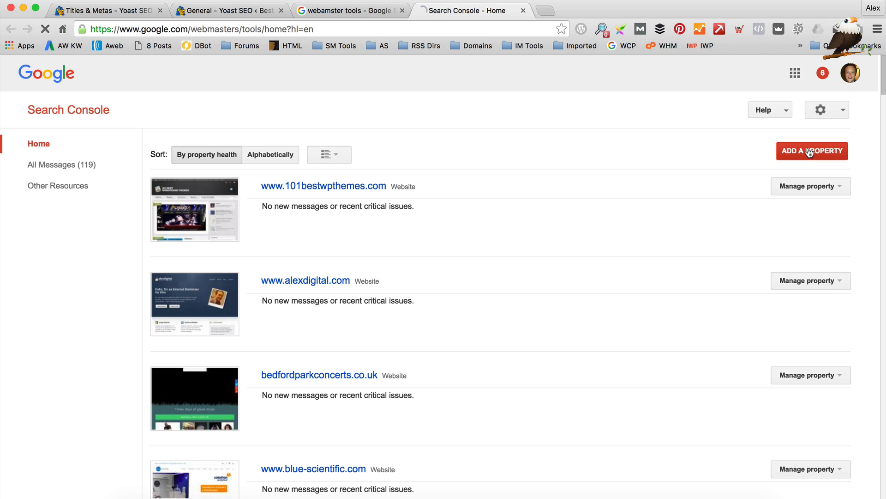
Add bestwpthemes.info as a new property in Google Search Console
{"action": "left_click", "coordinate": [811, 151]}
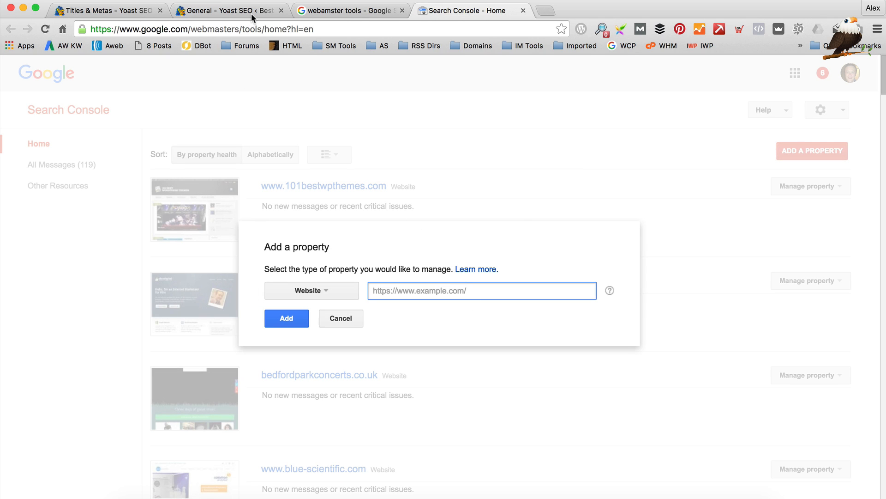
{"action": "type", "text": "bestwptheme"}
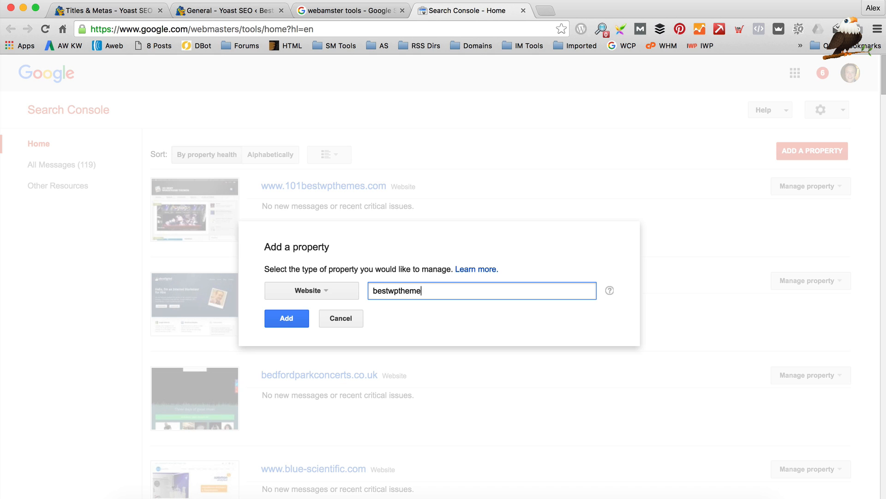
{"action": "type", "text": "s.info"}
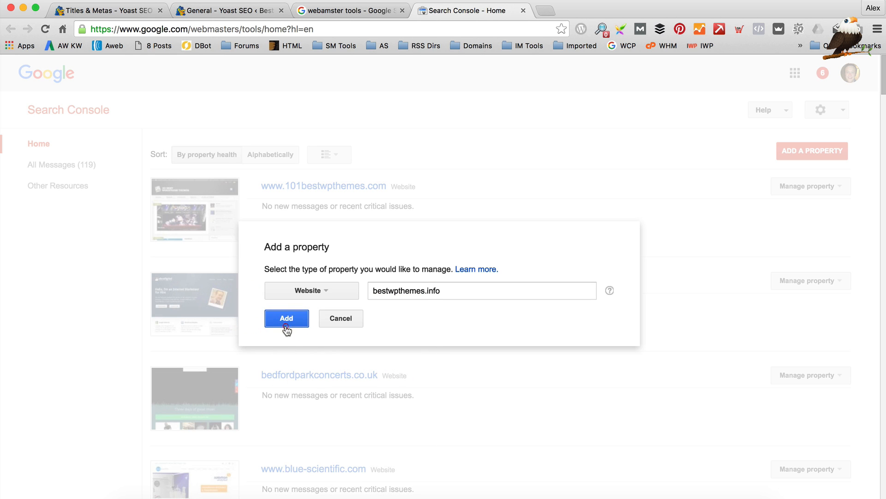
{"action": "left_click", "coordinate": [287, 318]}
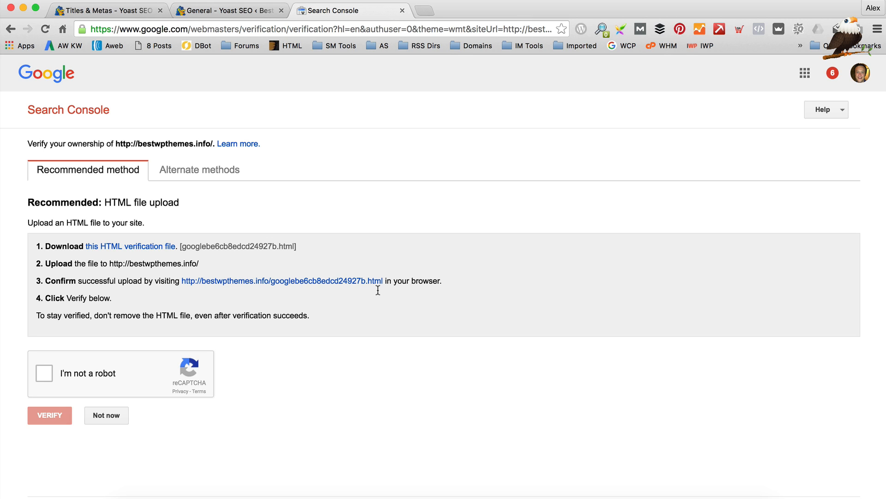
{"action": "mouse_move", "coordinate": [227, 154]}
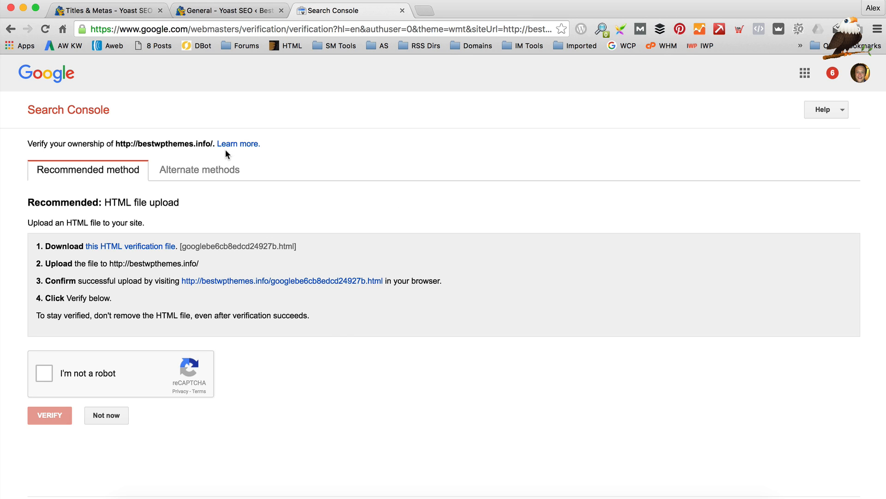
{"action": "mouse_move", "coordinate": [287, 196]}
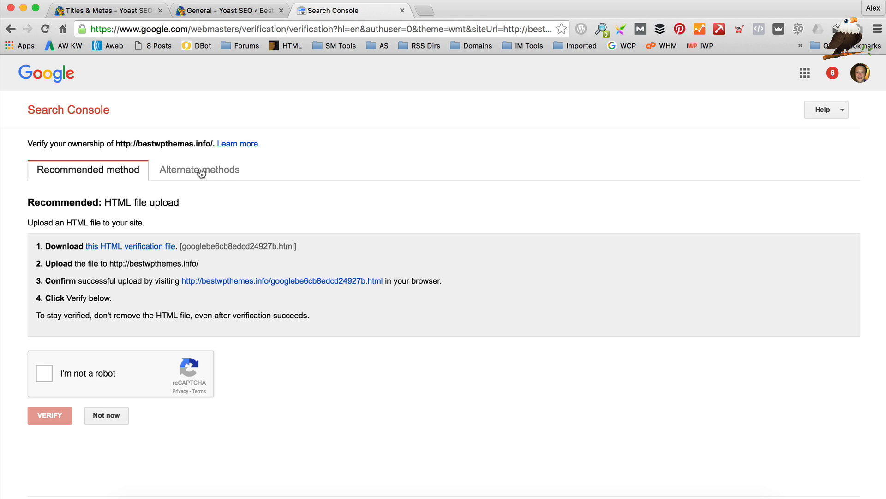
Choose HTML tag under Alternate methods and copy the google-site-verification meta tag
{"action": "left_click", "coordinate": [199, 170]}
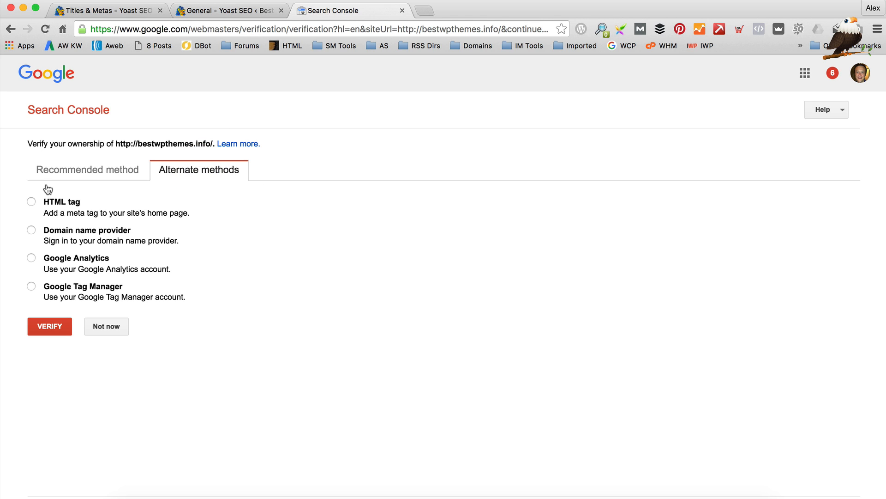
{"action": "left_click", "coordinate": [31, 201]}
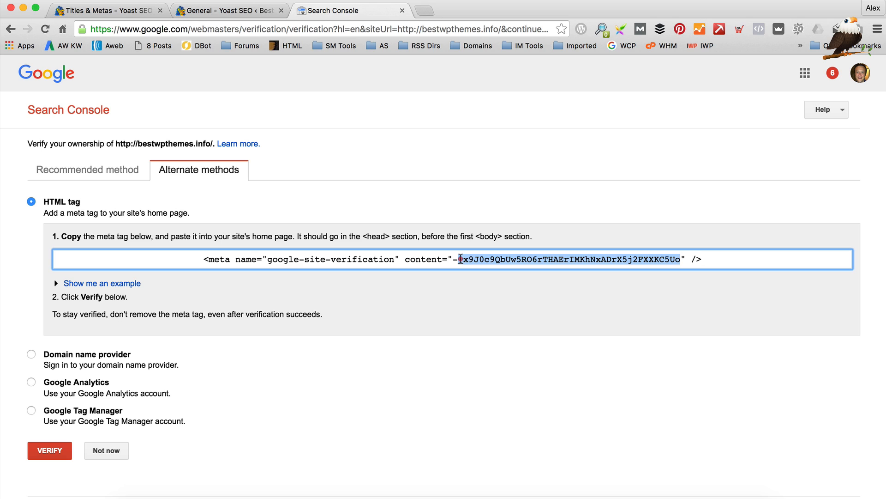
{"action": "triple_click", "coordinate": [452, 259]}
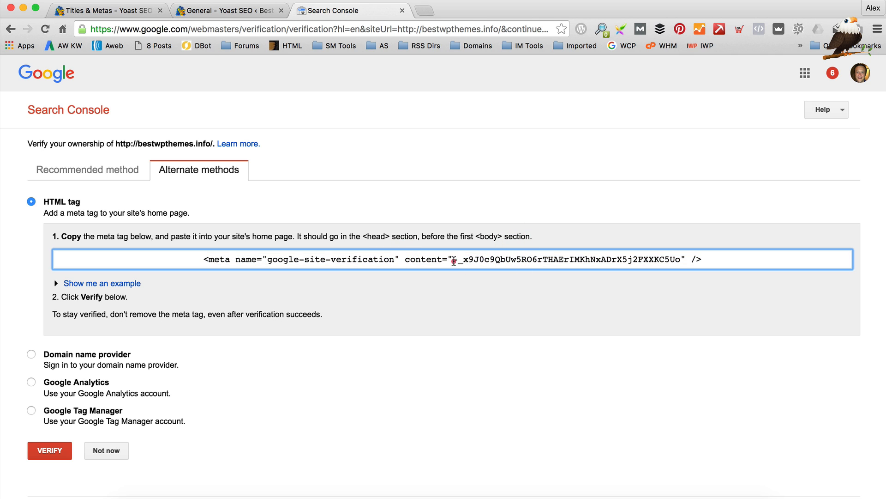
{"action": "triple_click", "coordinate": [453, 260]}
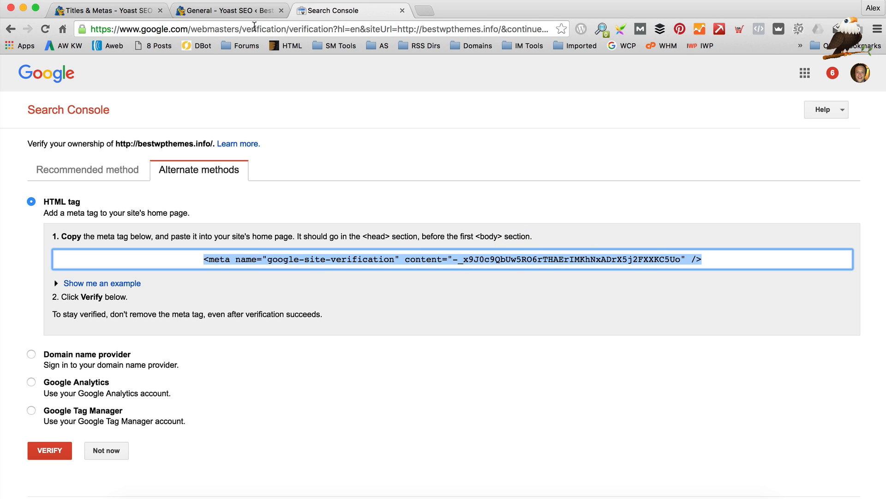
{"action": "left_click", "coordinate": [229, 10]}
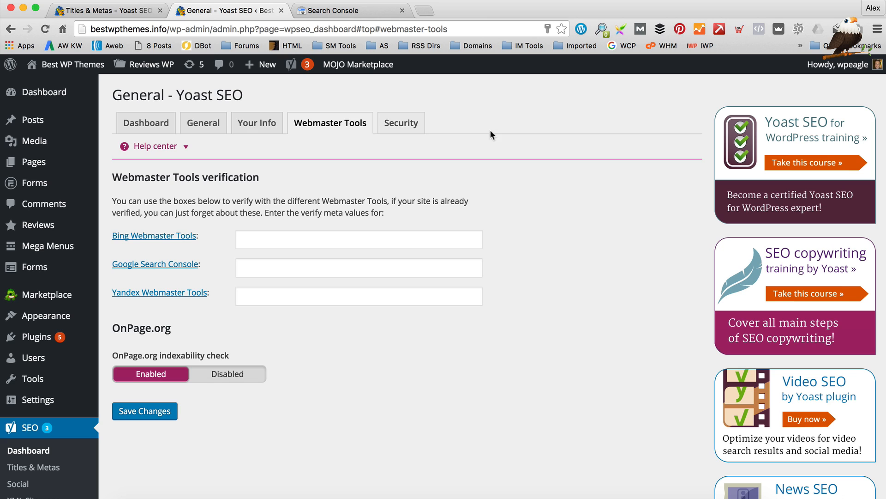
Paste the tag into Yoast's Google Search Console field, trim it to the code, and save
{"action": "left_click", "coordinate": [358, 267]}
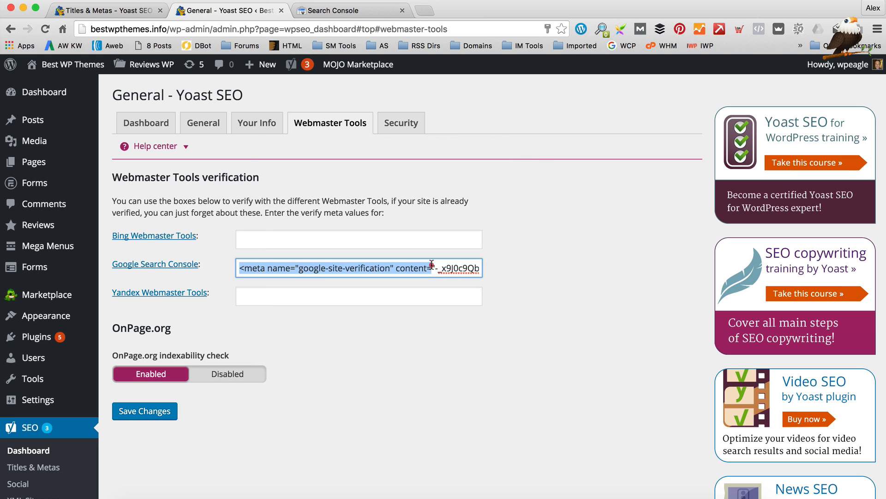
{"action": "mouse_move", "coordinate": [431, 288]}
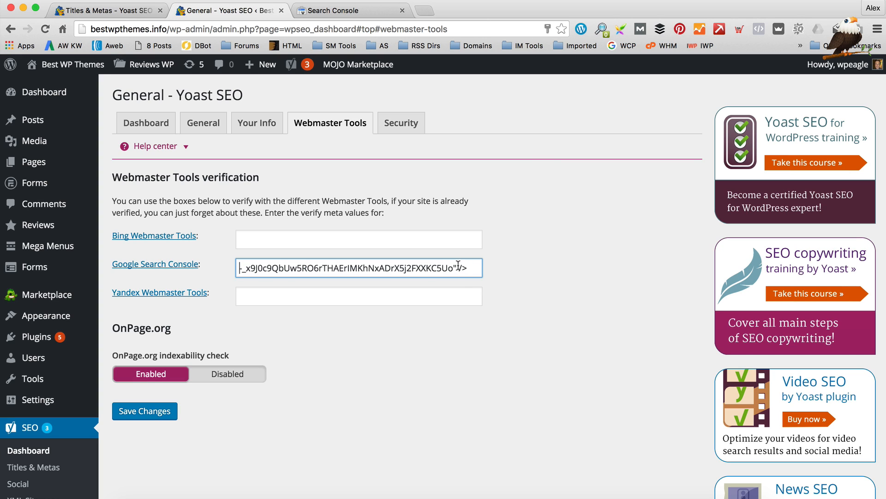
{"action": "key", "text": "Backspace"}
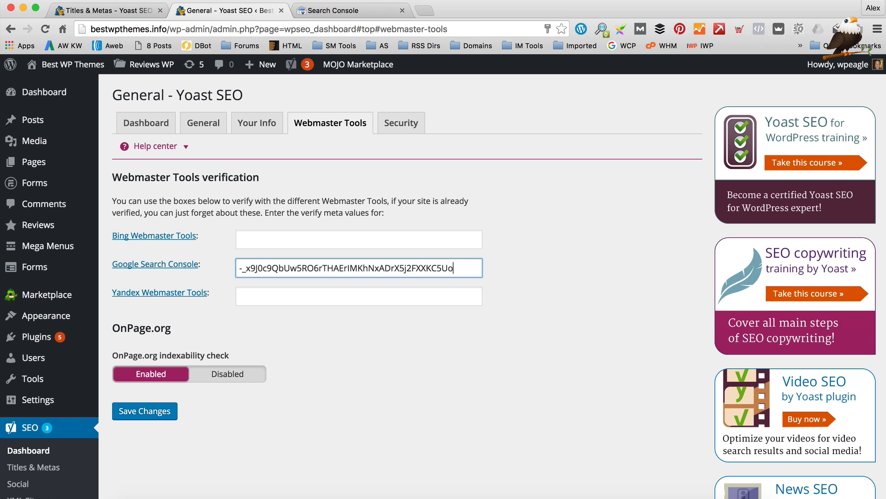
{"action": "left_click", "coordinate": [144, 410]}
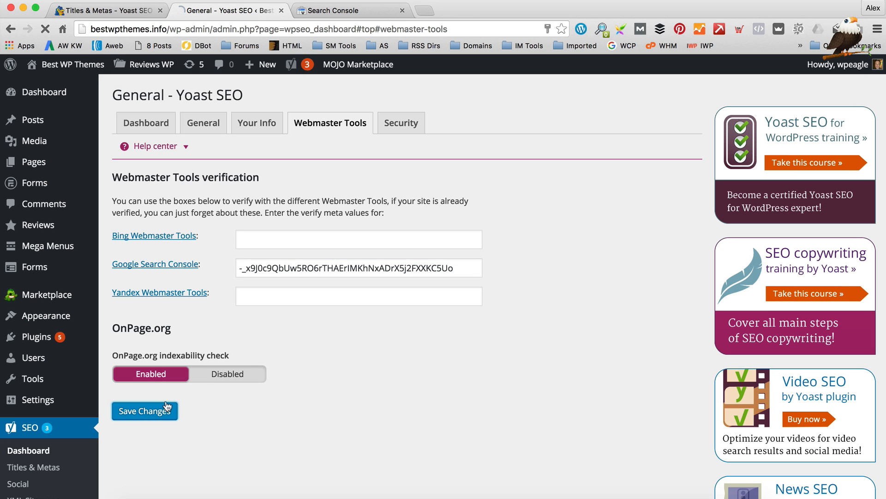
{"action": "left_click", "coordinate": [144, 410]}
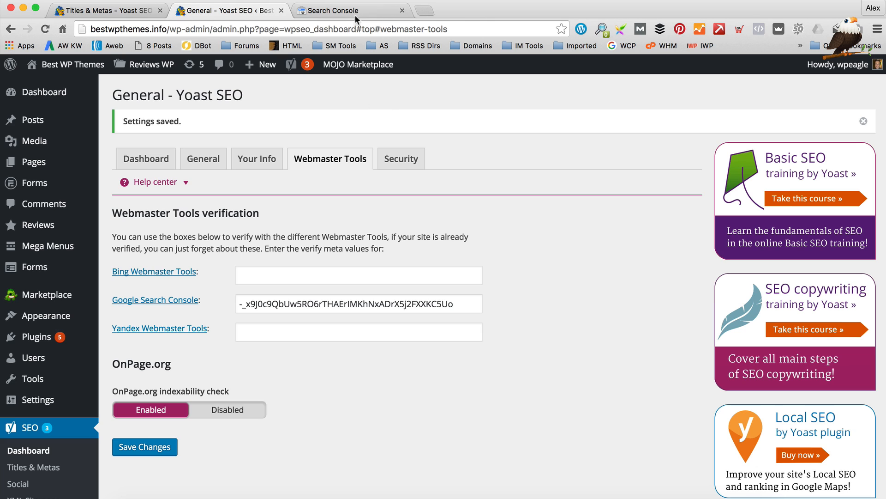
{"action": "left_click", "coordinate": [350, 10]}
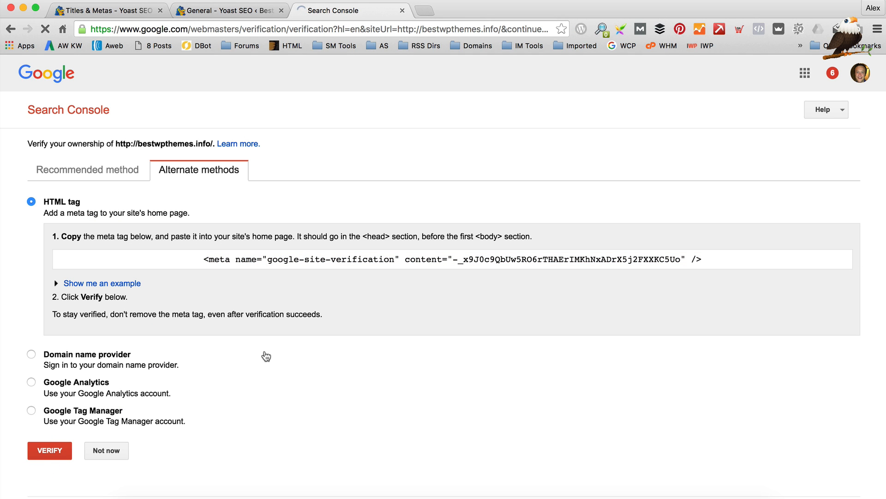
Verify ownership of bestwpthemes.info and continue to its Search Console dashboard
{"action": "left_click", "coordinate": [49, 451]}
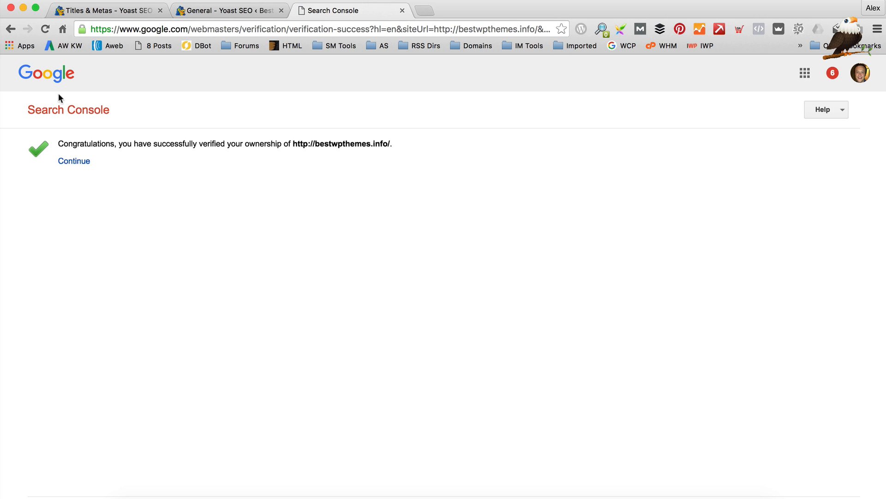
{"action": "left_click", "coordinate": [73, 161]}
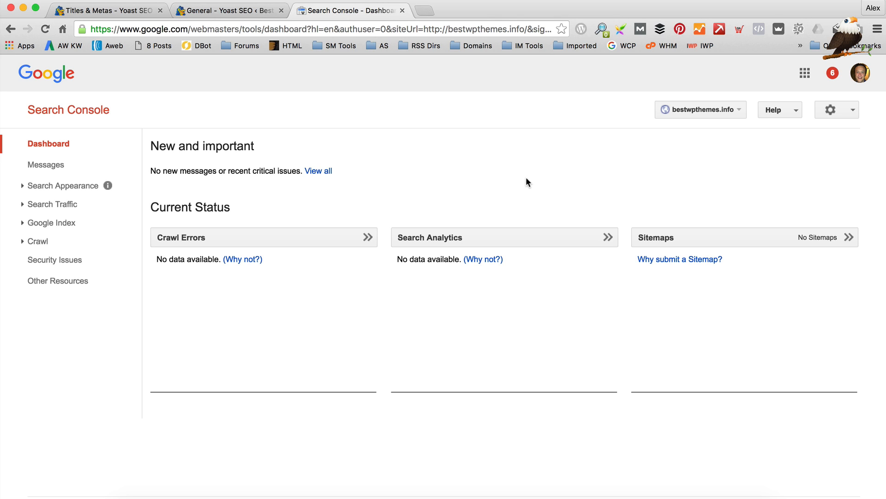
{"action": "mouse_move", "coordinate": [572, 340]}
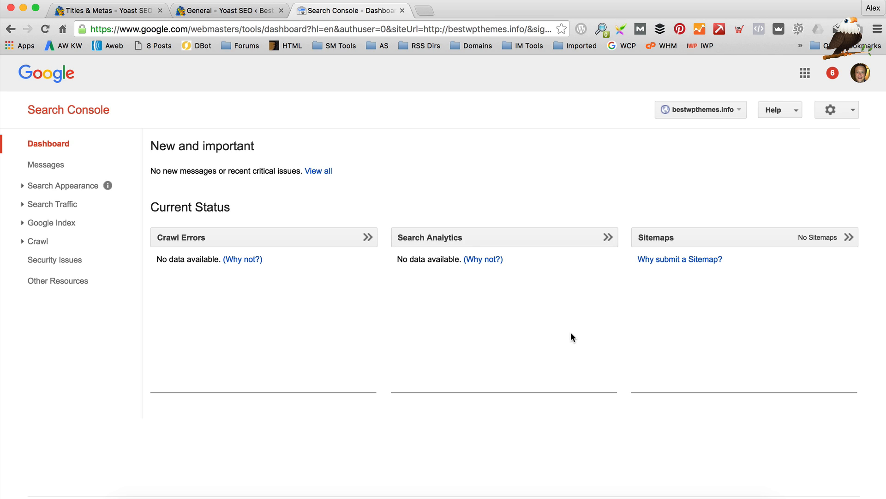
{"action": "mouse_move", "coordinate": [699, 317]}
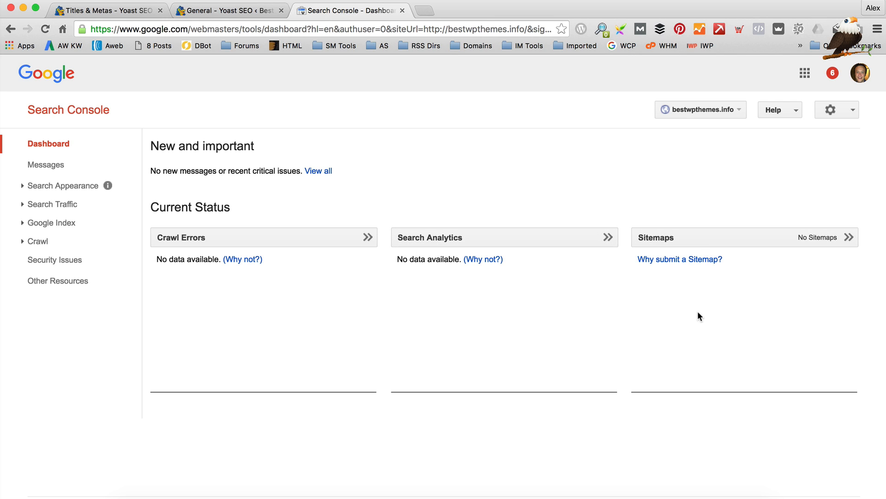
{"action": "mouse_move", "coordinate": [686, 274]}
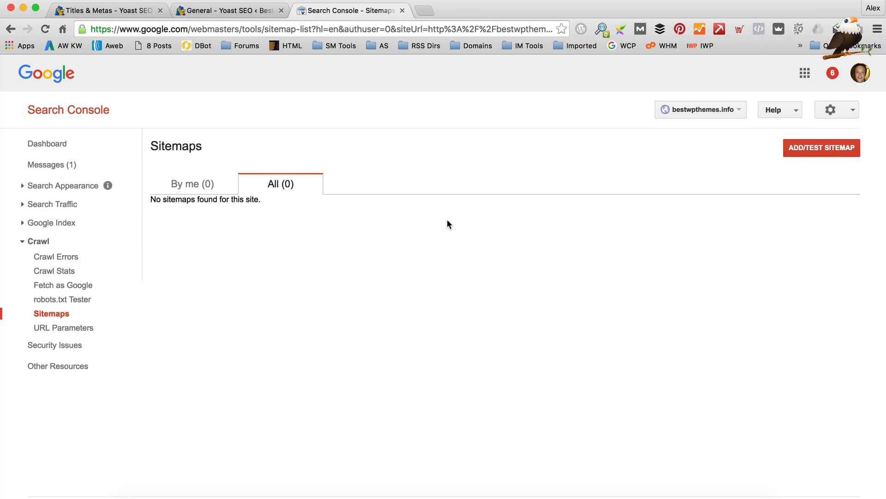
Open Add/Test Sitemap, then load Yoast's sitemap_index.xml, which shows a 404 page
{"action": "left_click", "coordinate": [821, 148]}
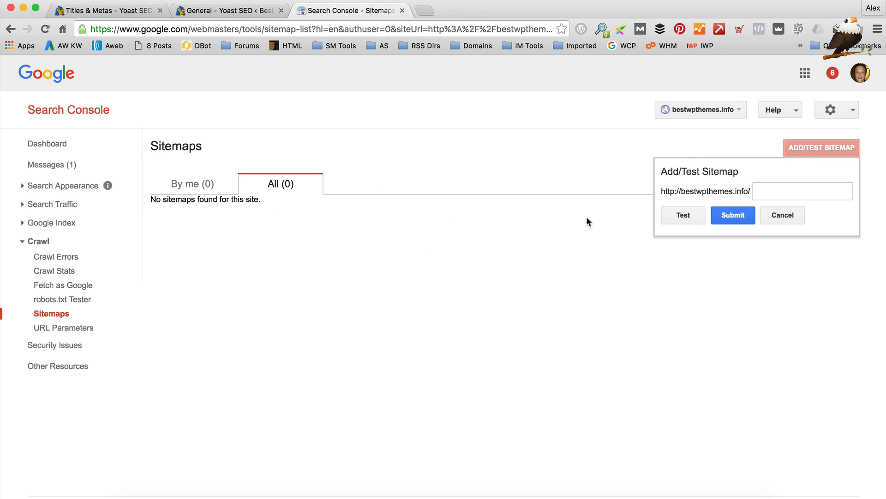
{"action": "left_click", "coordinate": [229, 11]}
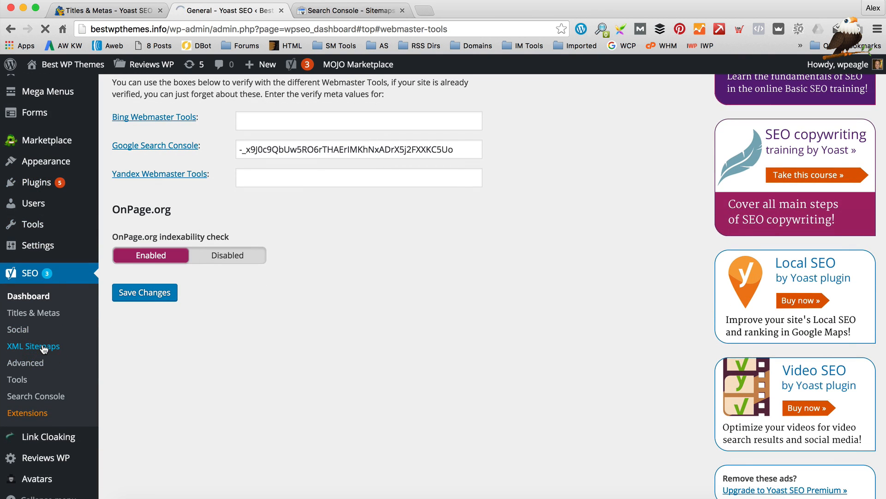
{"action": "left_click", "coordinate": [32, 346]}
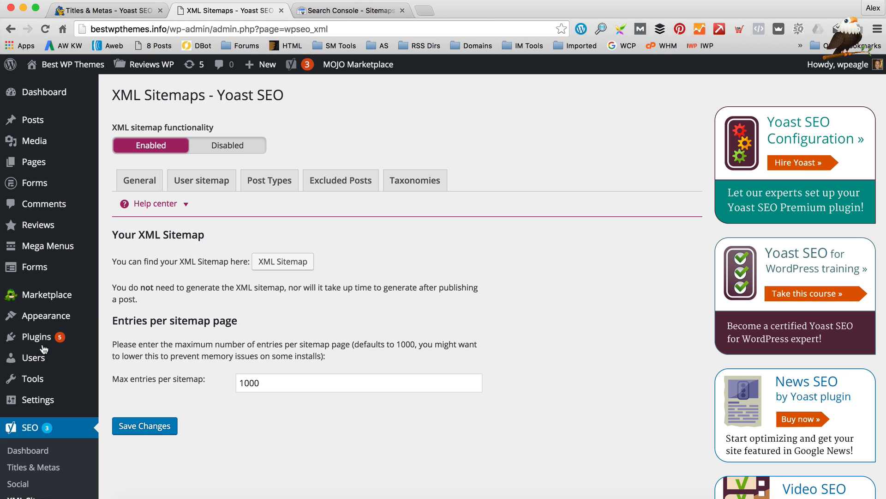
{"action": "scroll", "scroll_direction": "down", "scroll_amount": 3}
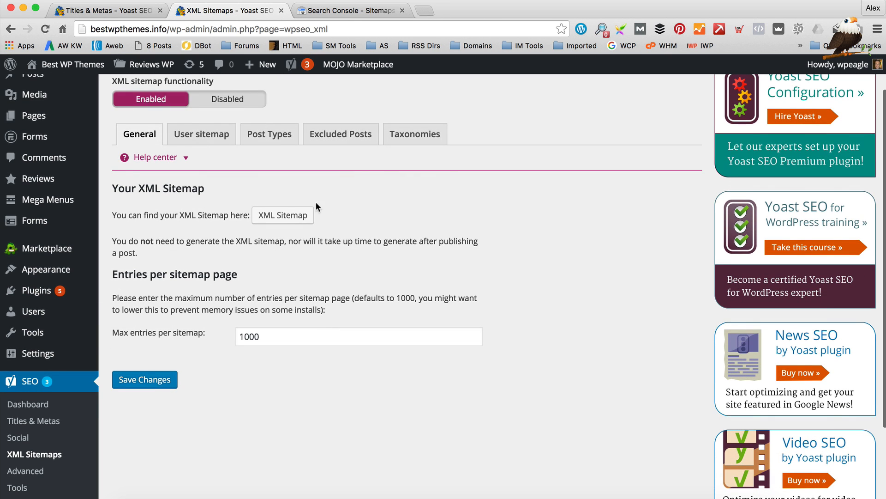
{"action": "left_click", "coordinate": [282, 215]}
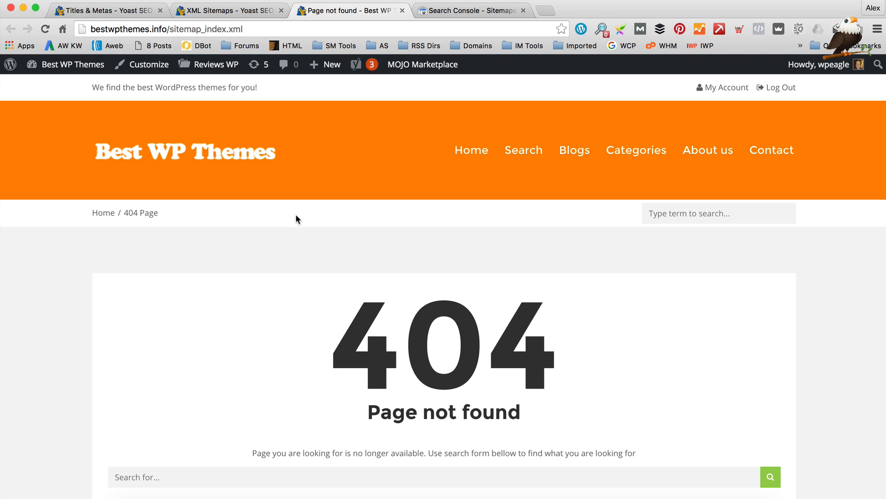
{"action": "mouse_move", "coordinate": [455, 84]}
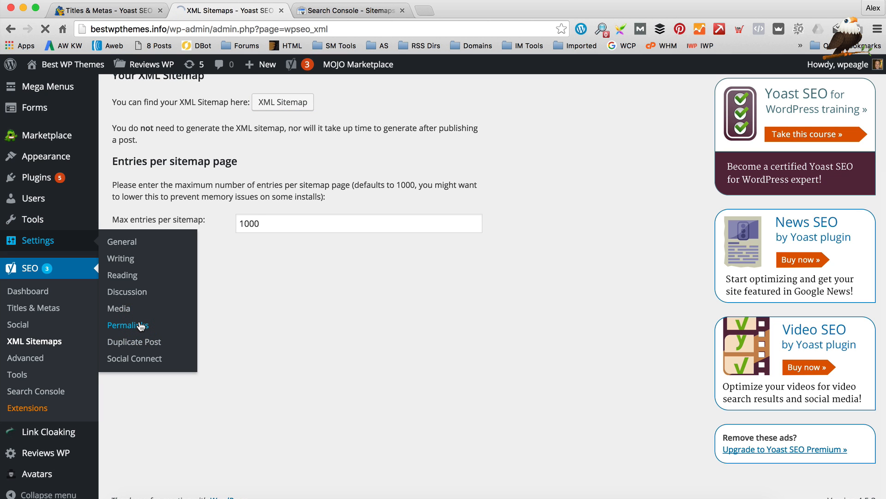
Save the Post name permalink structure again under Settings > Permalinks
{"action": "left_click", "coordinate": [128, 324]}
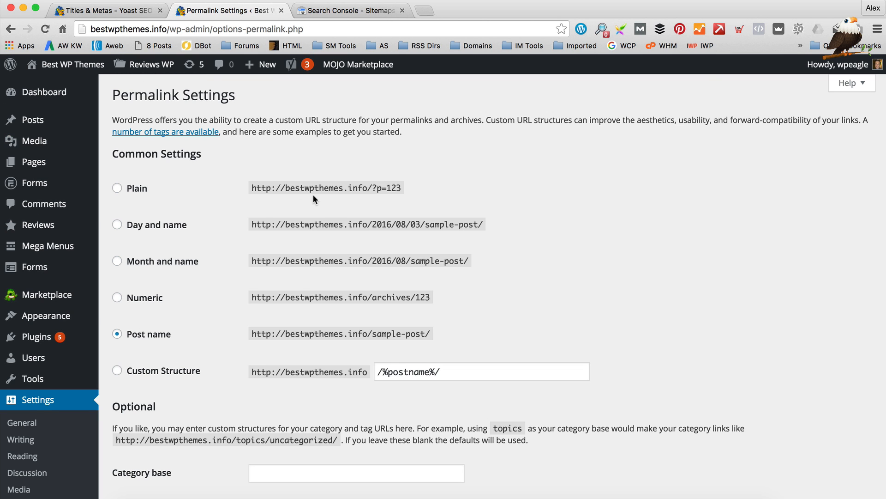
{"action": "scroll", "scroll_direction": "down", "scroll_amount": 3}
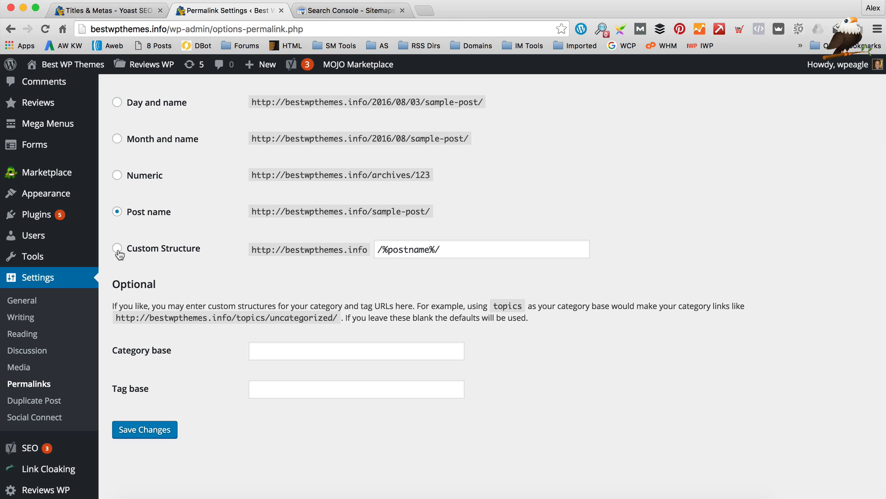
{"action": "left_click", "coordinate": [144, 429]}
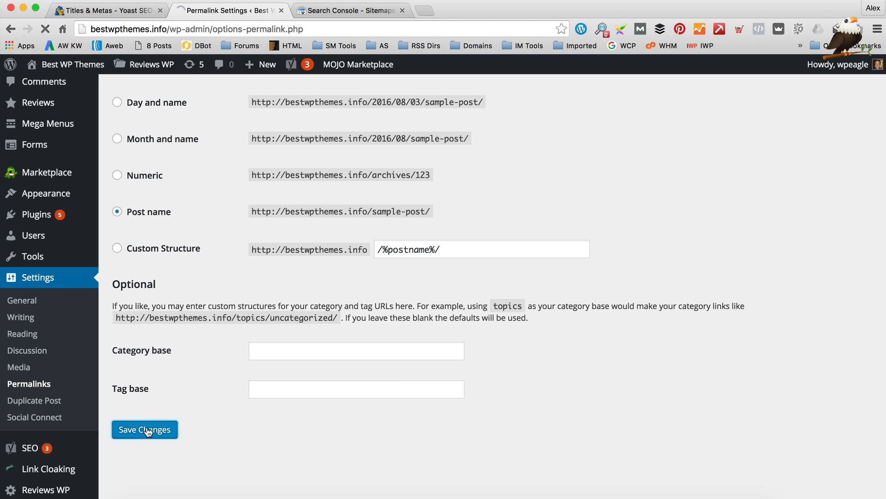
{"action": "left_click", "coordinate": [144, 429]}
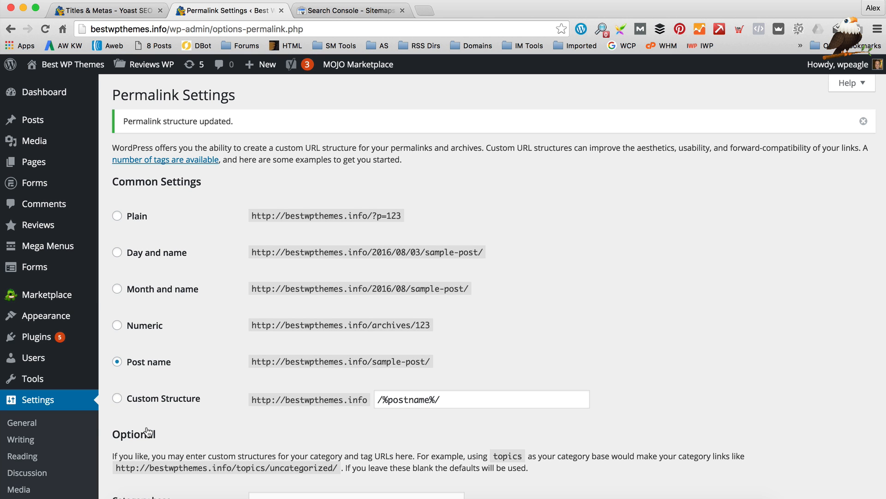
{"action": "scroll", "scroll_direction": "down", "scroll_amount": 3}
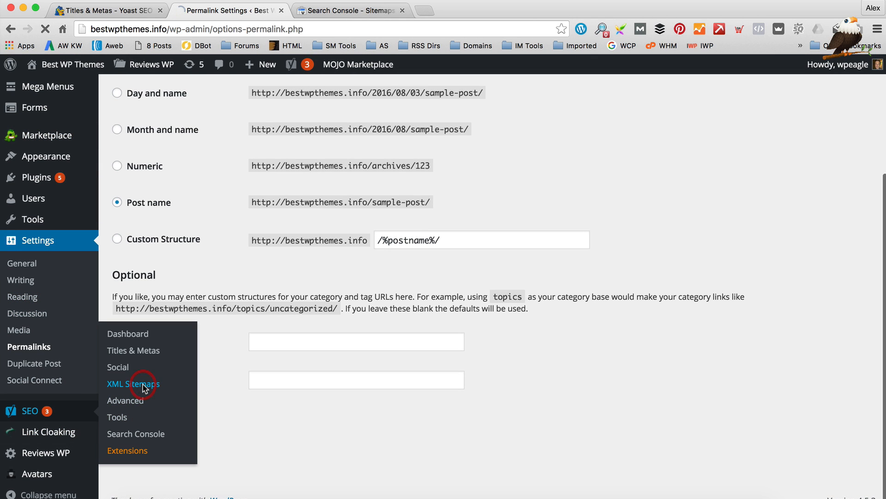
Load sitemap_index.xml from Yoast's XML Sitemaps page, confirming 8 sitemaps, and return to Search Console
{"action": "left_click", "coordinate": [133, 383]}
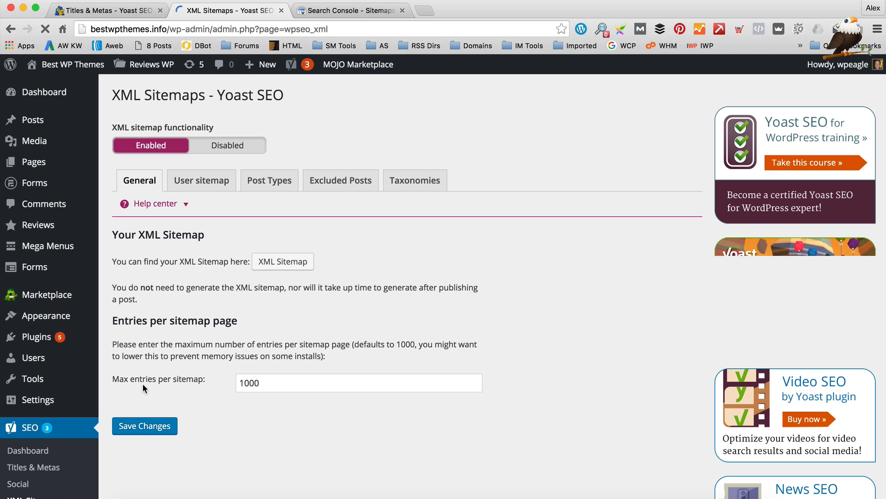
{"action": "left_click", "coordinate": [282, 261]}
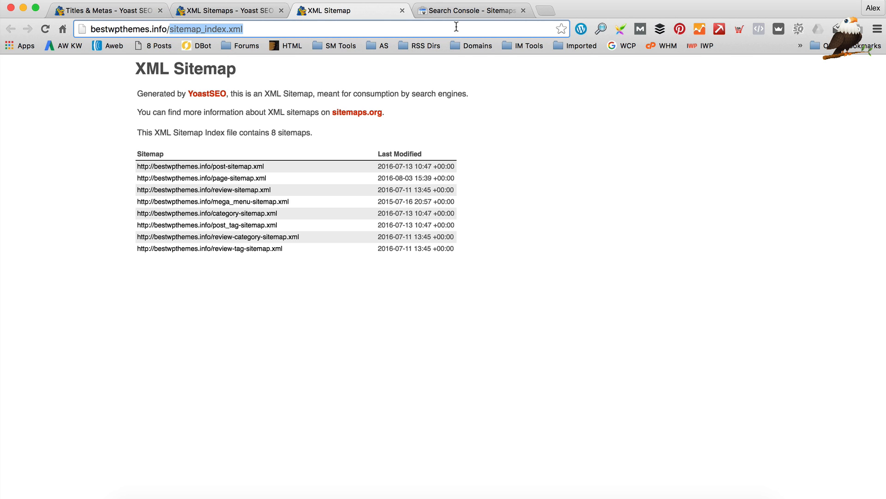
{"action": "left_click", "coordinate": [472, 10]}
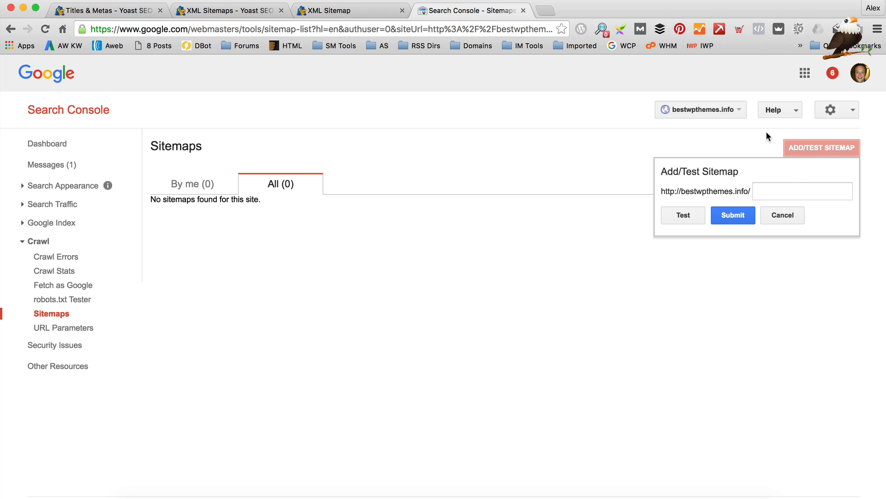
Submit sitemap_index.xml in Search Console and refresh until it appears as pending
{"action": "left_click", "coordinate": [801, 191]}
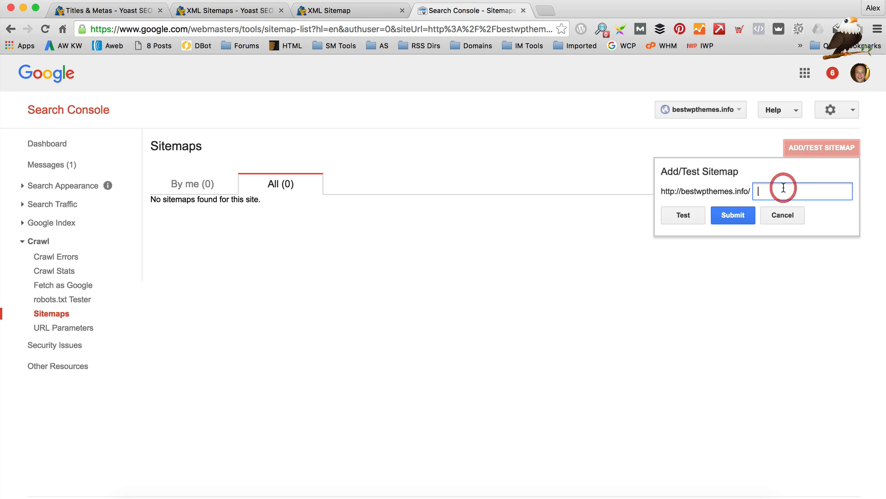
{"action": "left_click", "coordinate": [732, 215]}
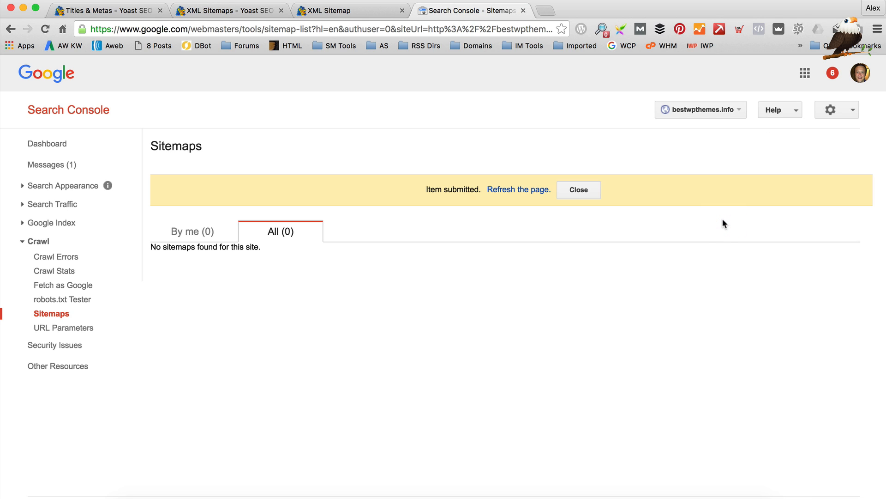
{"action": "left_click", "coordinate": [518, 189]}
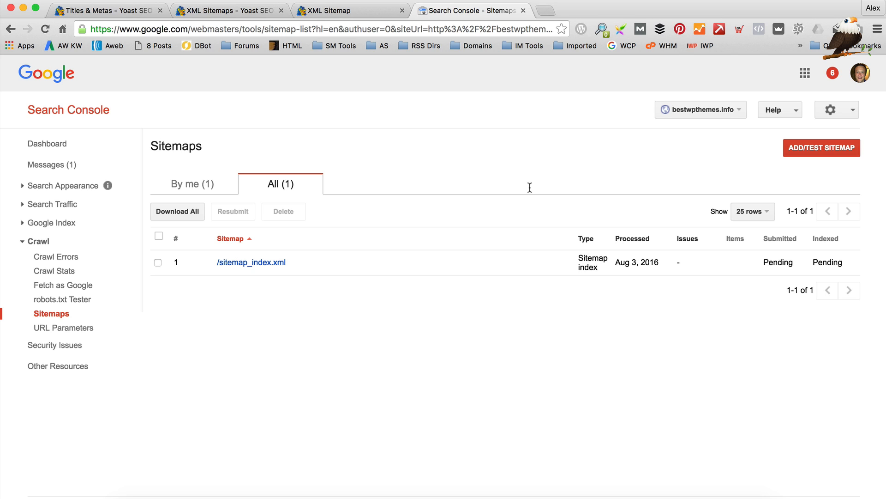
{"action": "left_click", "coordinate": [522, 10]}
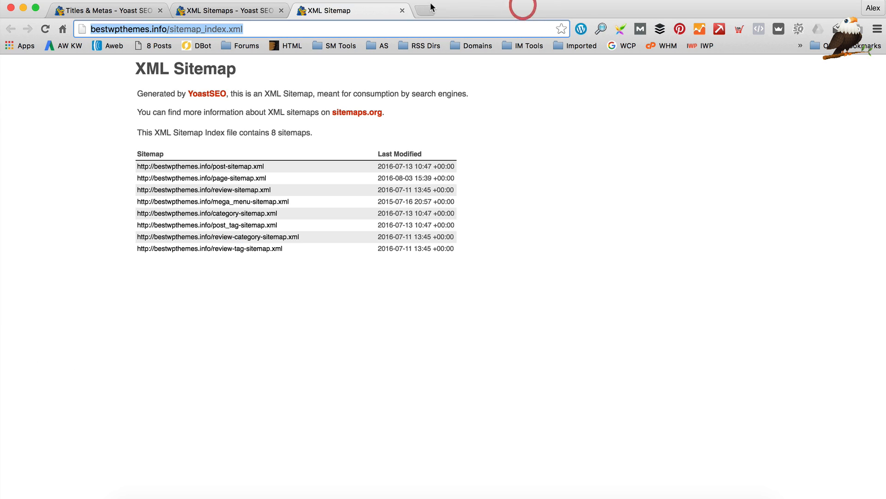
Review Yoast's Titles & Metas, Advanced breadcrumb and Permalinks cleanup options
{"action": "left_click", "coordinate": [105, 10]}
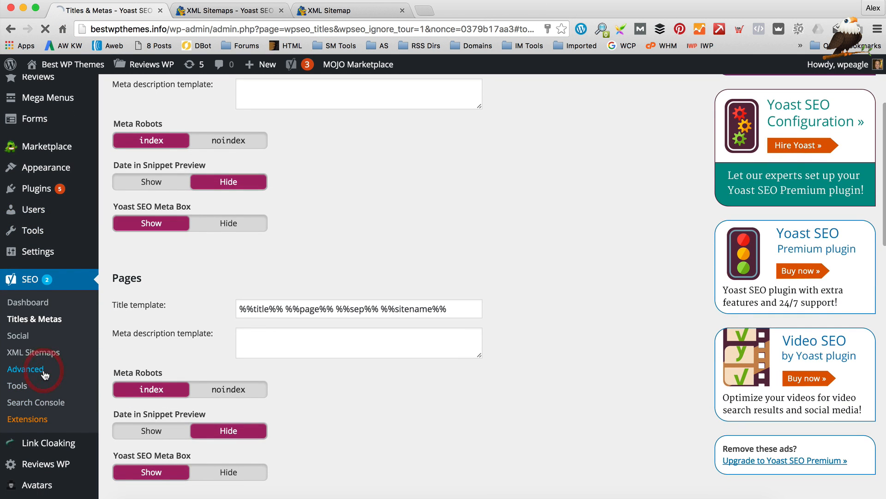
{"action": "left_click", "coordinate": [23, 369]}
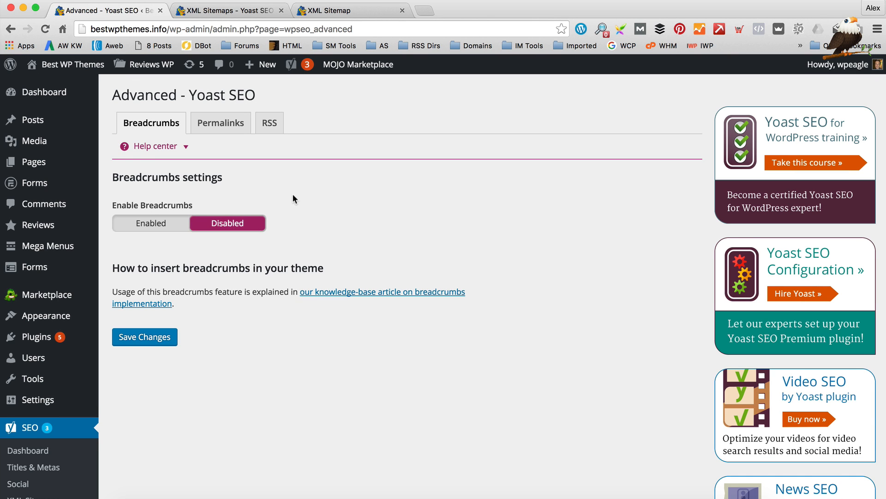
{"action": "scroll", "scroll_direction": "down", "scroll_amount": 3}
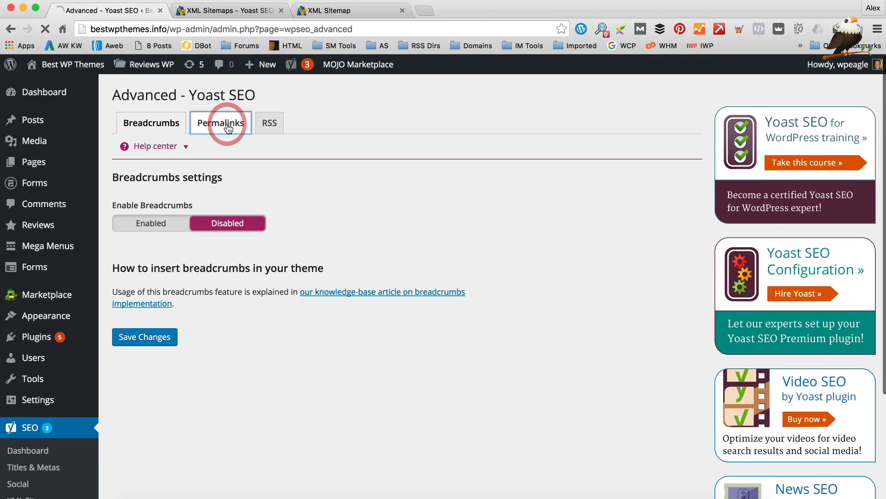
{"action": "left_click", "coordinate": [220, 123]}
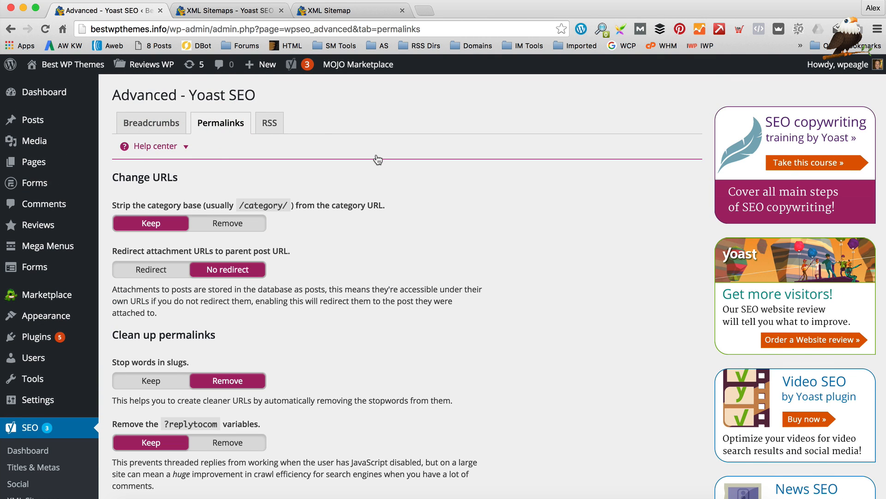
{"action": "scroll", "scroll_direction": "down", "scroll_amount": 3}
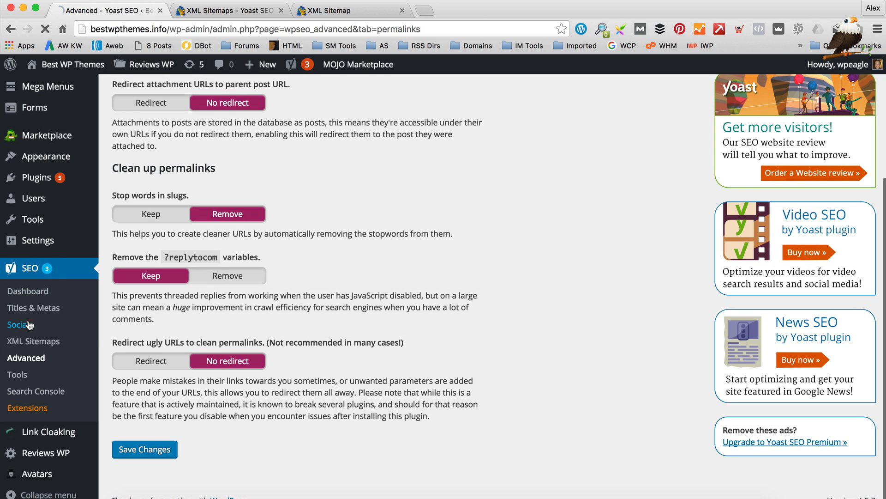
{"action": "left_click", "coordinate": [21, 325]}
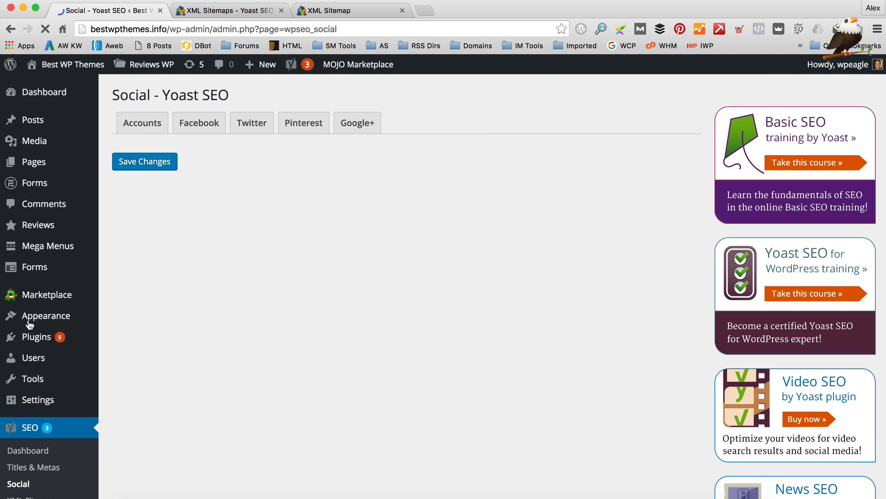
{"action": "left_click", "coordinate": [142, 122]}
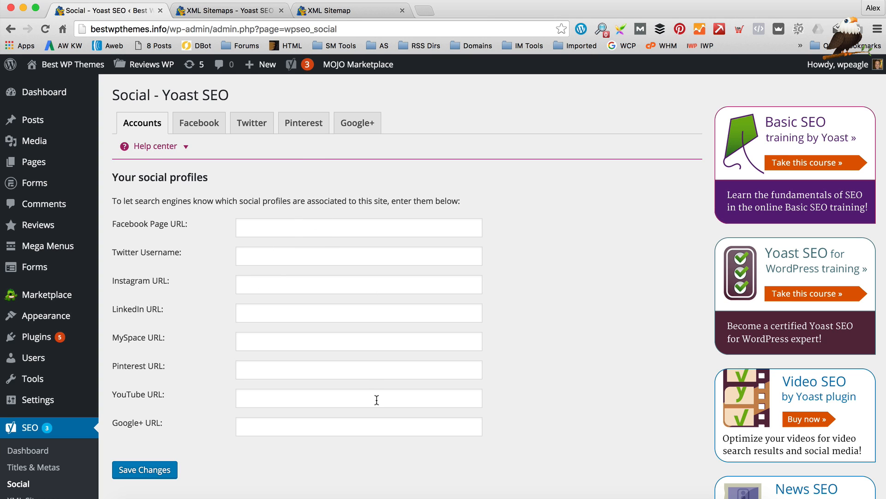
{"action": "mouse_move", "coordinate": [178, 106]}
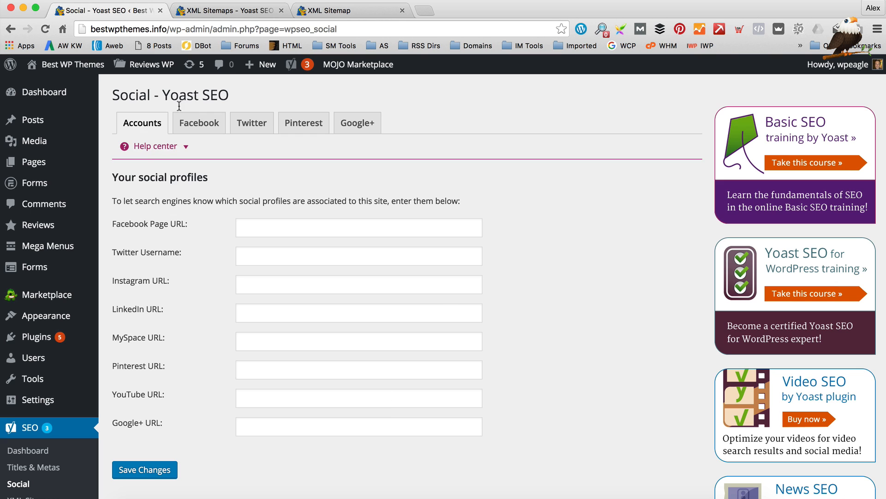
{"action": "left_click", "coordinate": [199, 123]}
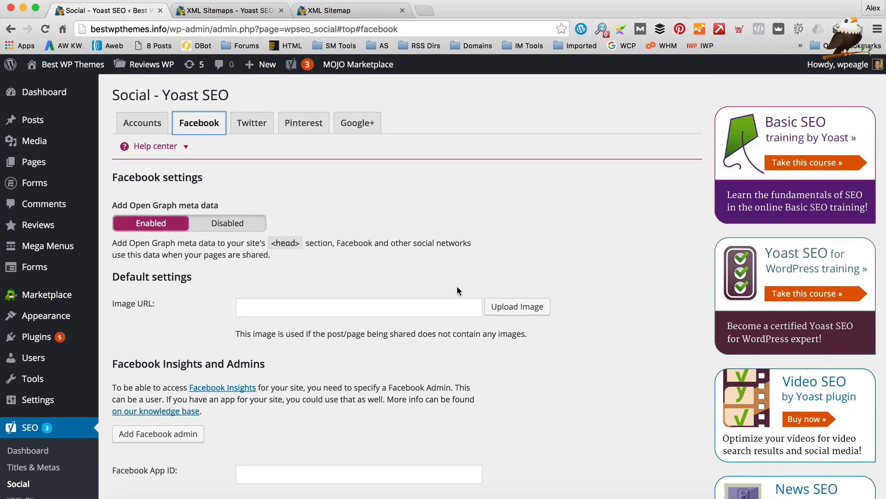
{"action": "mouse_move", "coordinate": [326, 288]}
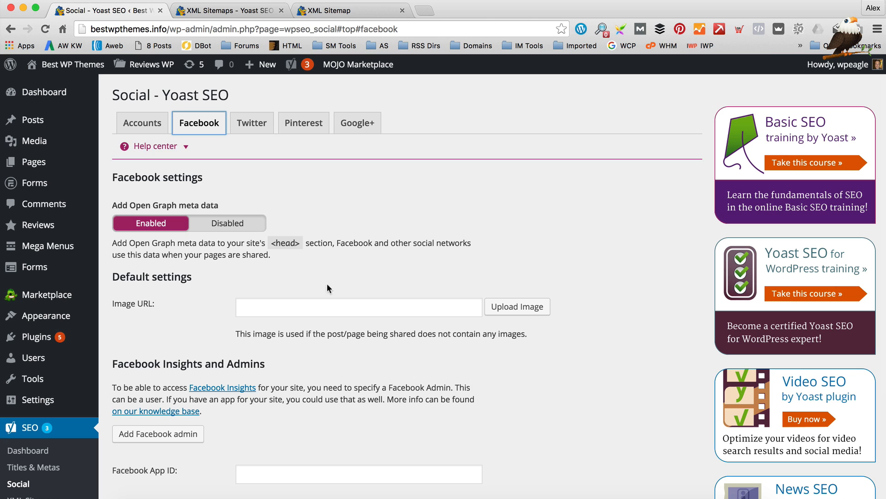
{"action": "left_click", "coordinate": [357, 123]}
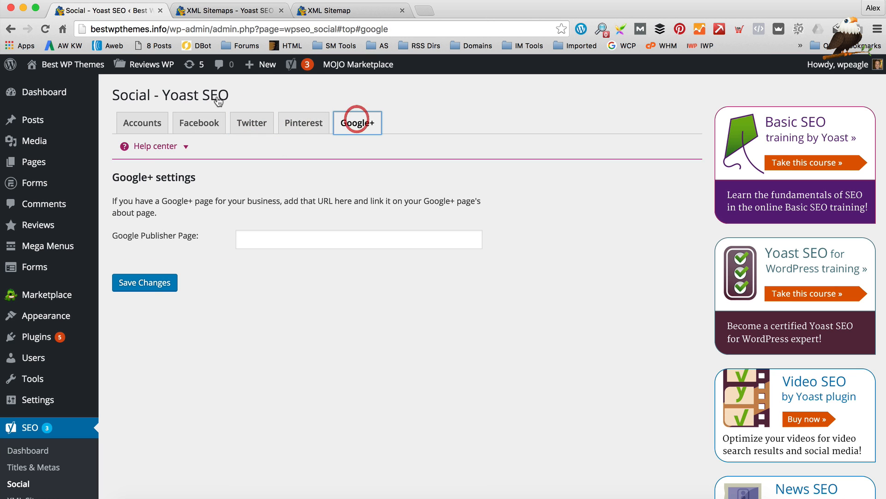
{"action": "left_click", "coordinate": [142, 123]}
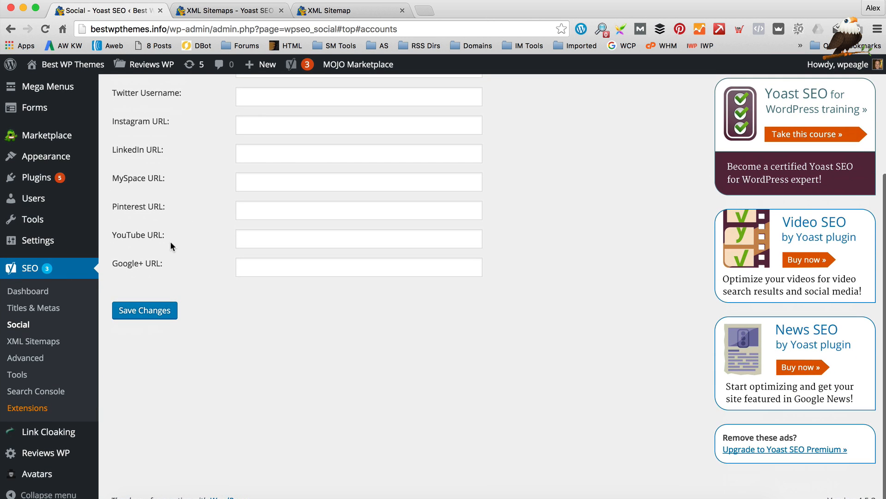
{"action": "mouse_move", "coordinate": [35, 390]}
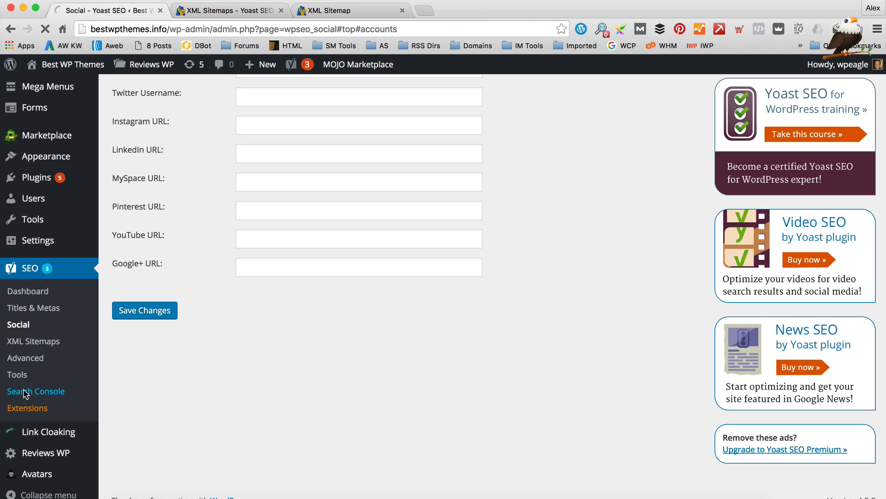
Authorize Yoast's Search Console connection by requesting and allowing a Google authorization code
{"action": "left_click", "coordinate": [35, 390]}
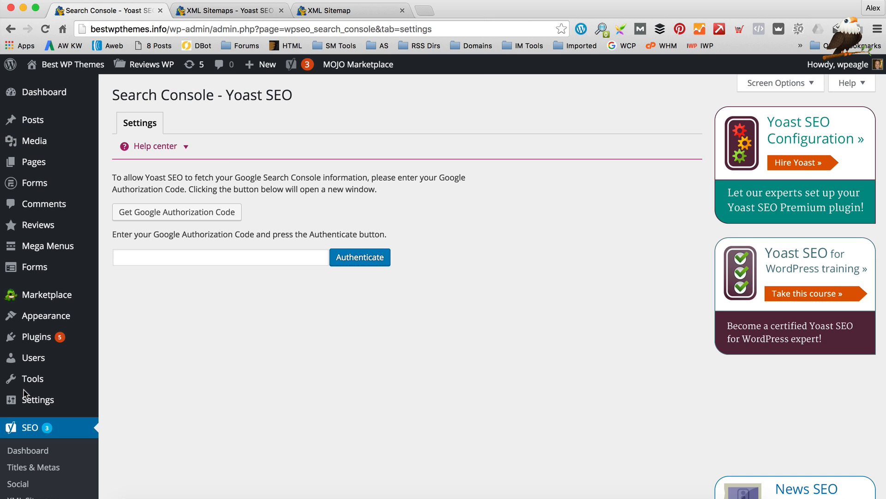
{"action": "scroll", "scroll_direction": "down", "scroll_amount": 3}
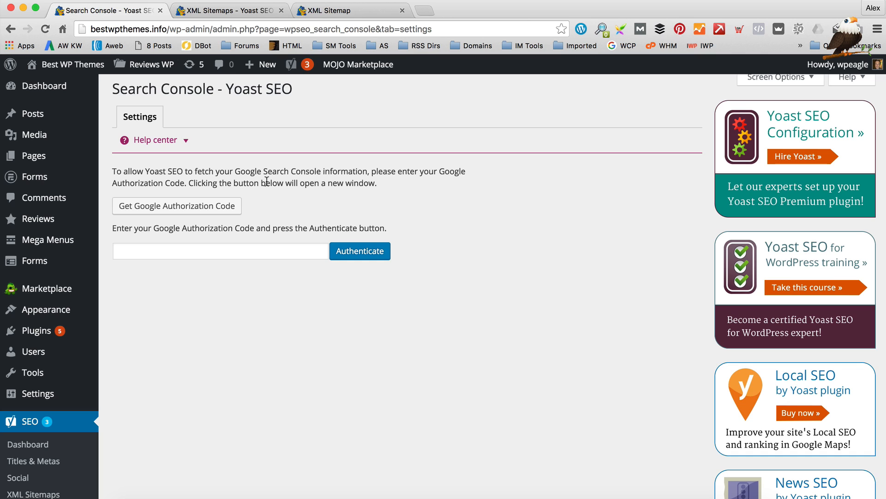
{"action": "mouse_move", "coordinate": [189, 219]}
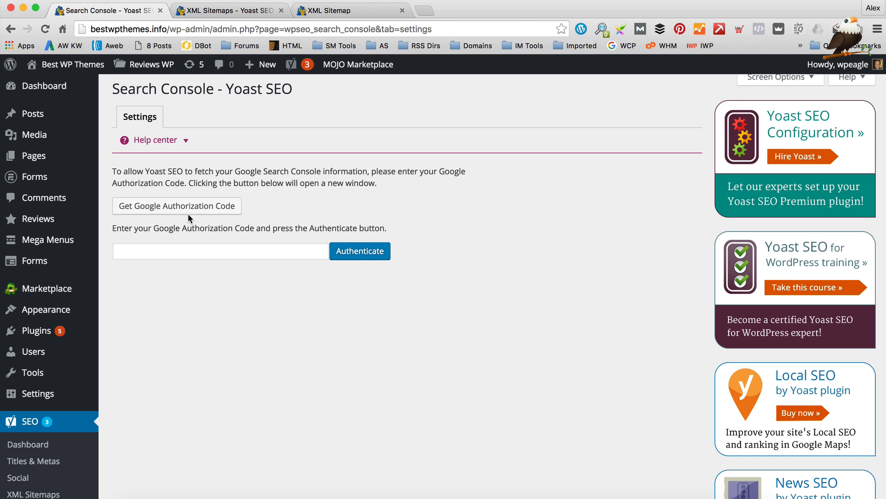
{"action": "left_click", "coordinate": [175, 205]}
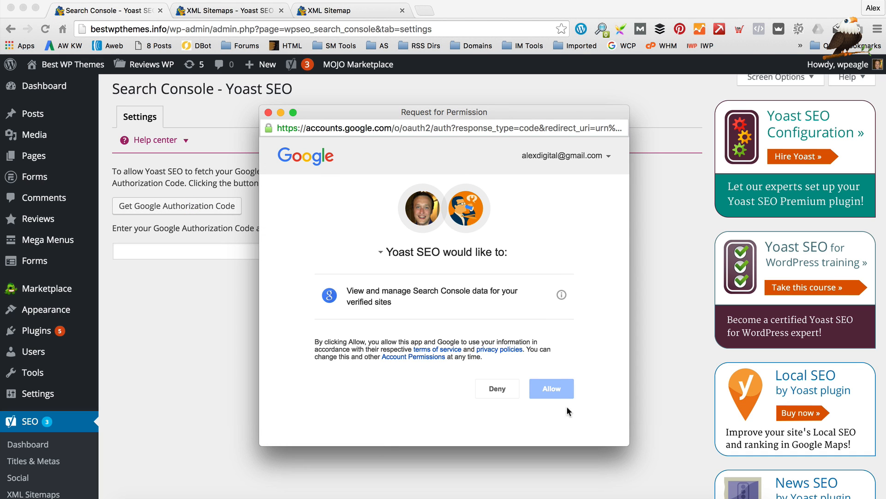
{"action": "left_click", "coordinate": [551, 388]}
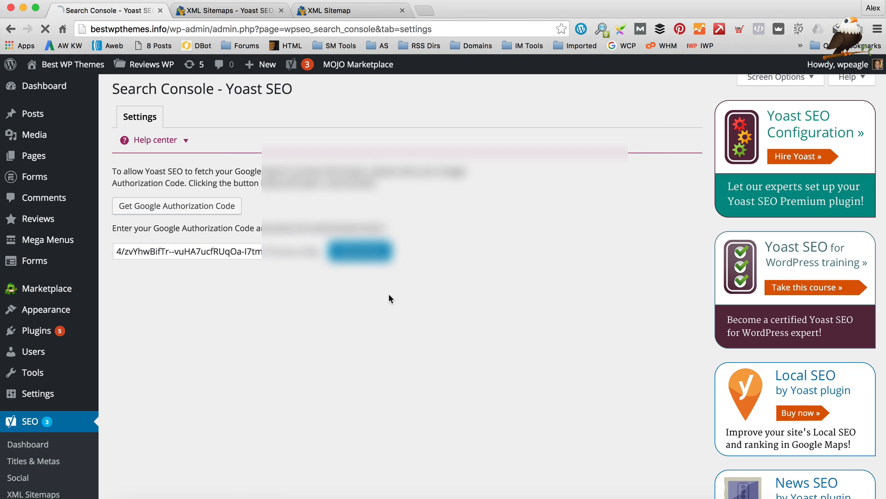
{"action": "mouse_move", "coordinate": [430, 352]}
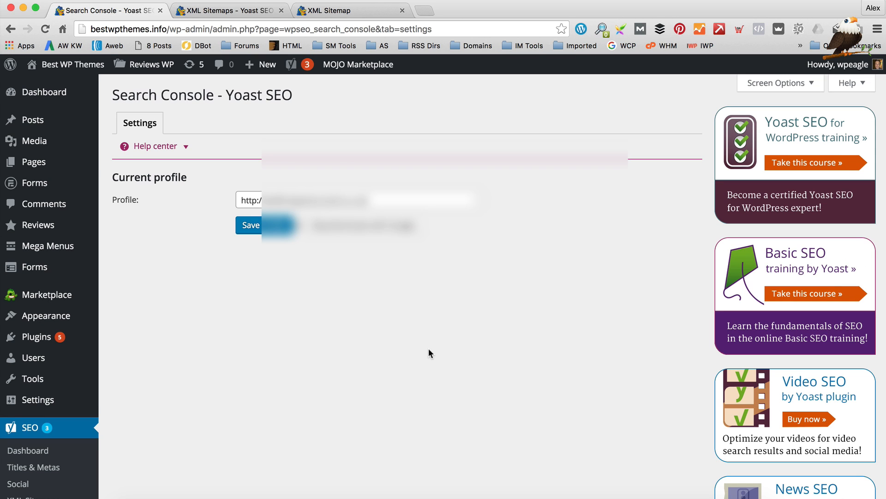
Select bestwpthemes.info as the Search Console profile and save it
{"action": "left_click", "coordinate": [359, 199]}
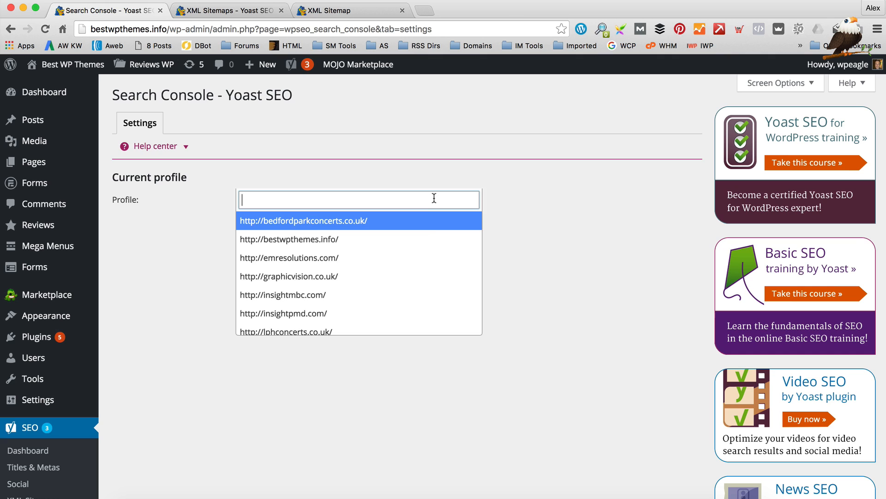
{"action": "left_click", "coordinate": [288, 240]}
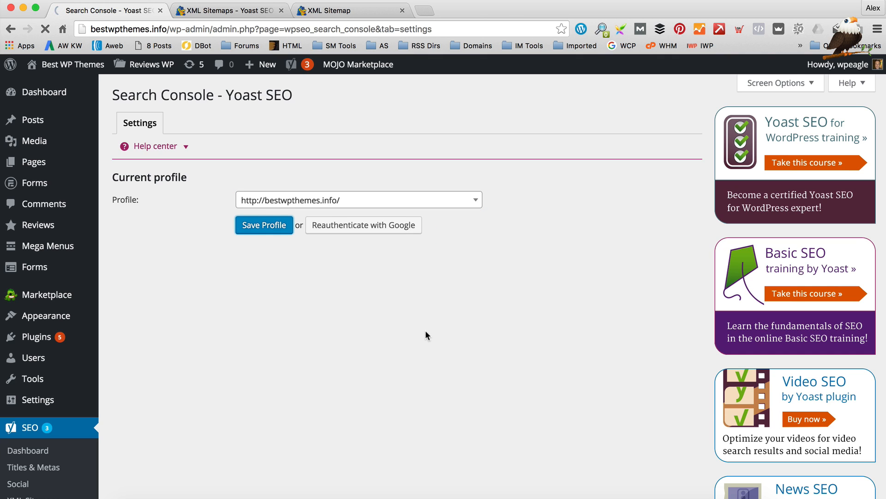
{"action": "left_click", "coordinate": [264, 225]}
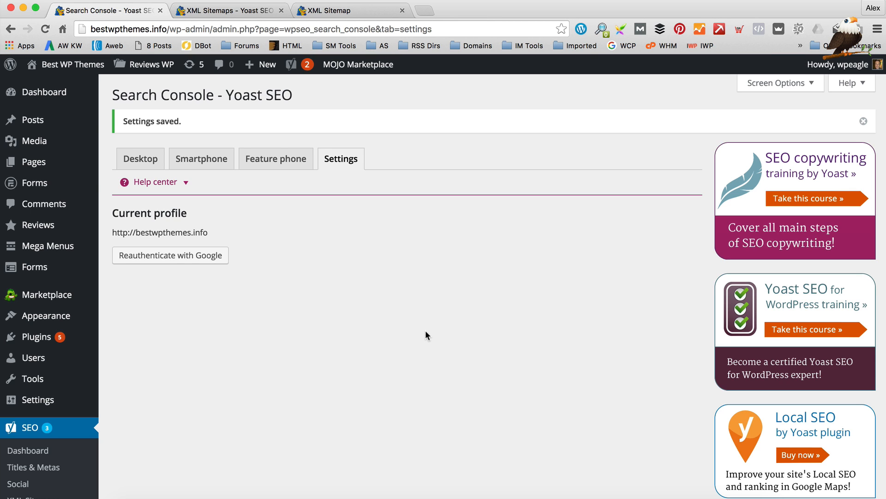
{"action": "scroll", "scroll_direction": "down", "scroll_amount": 3}
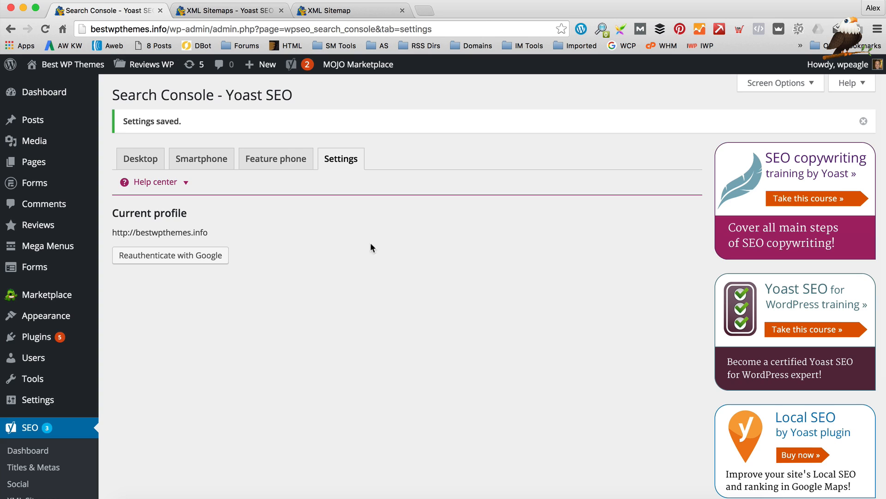
{"action": "mouse_move", "coordinate": [251, 323]}
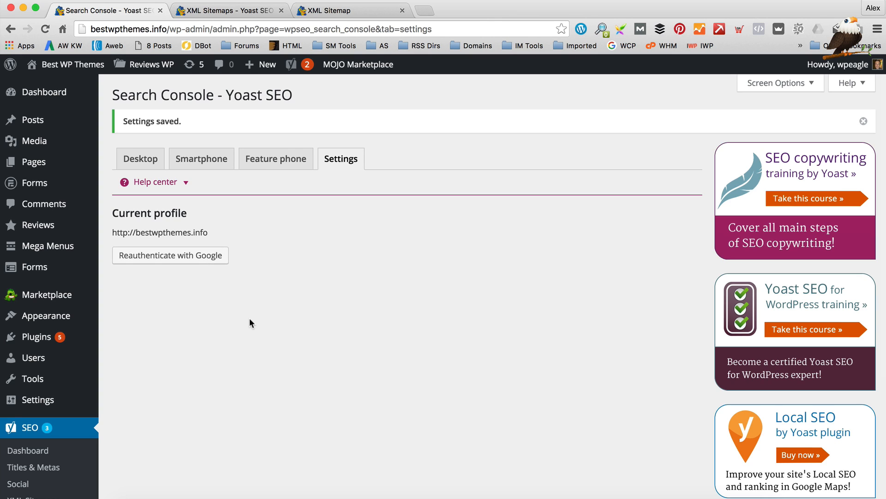